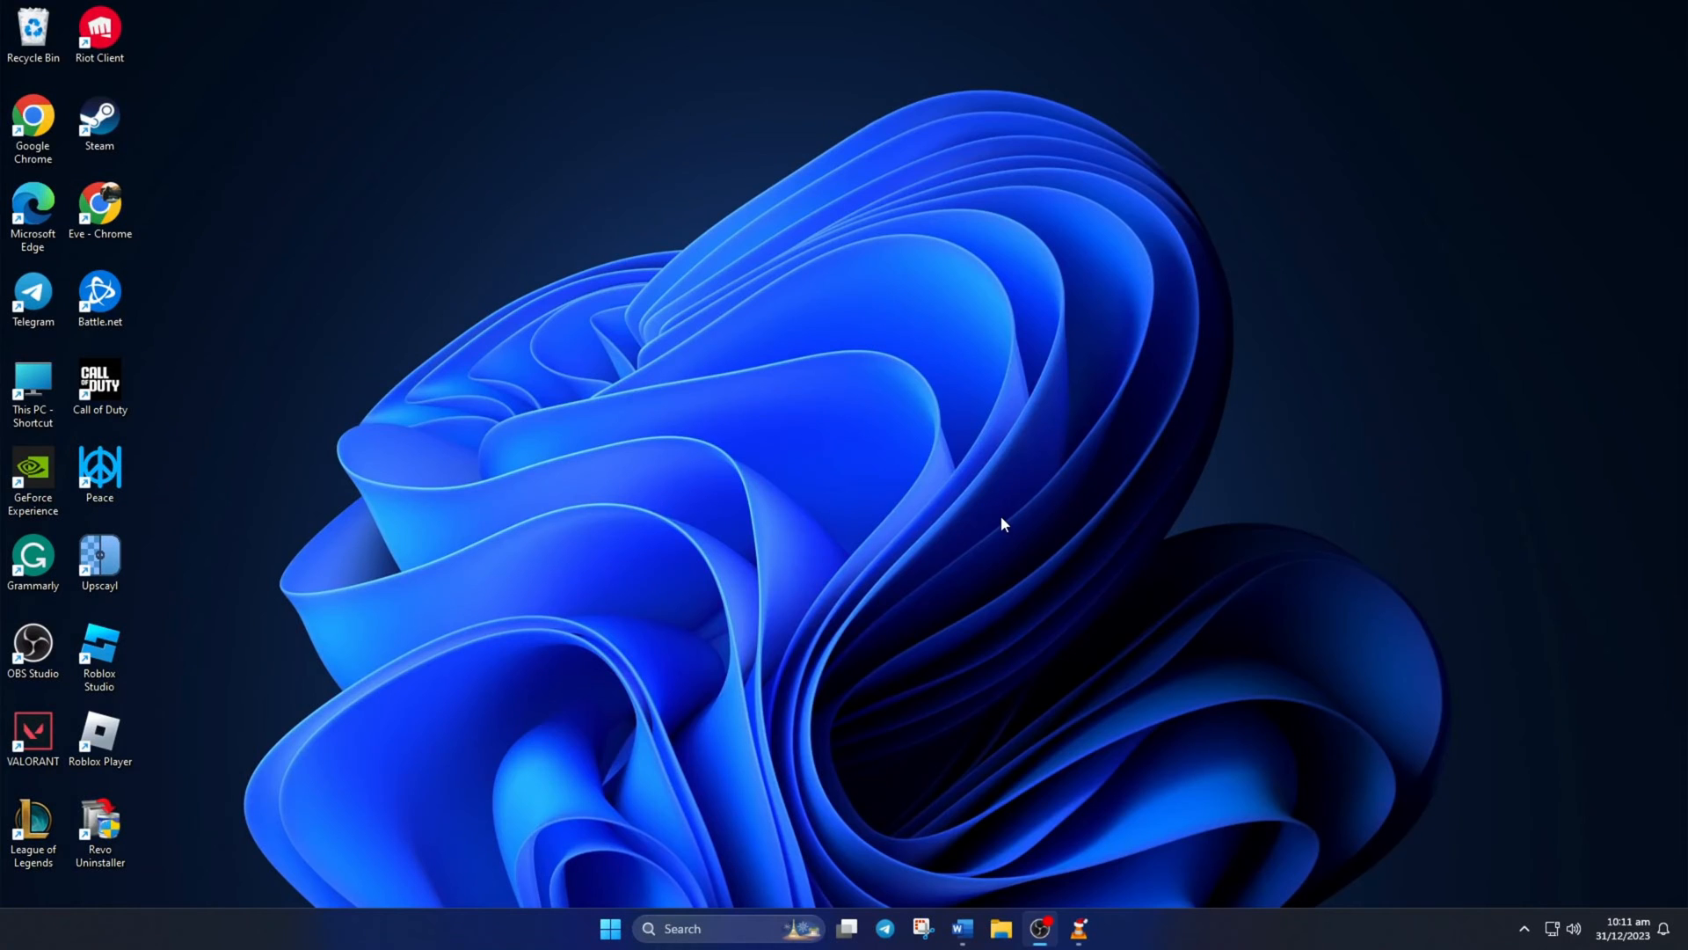
pyautogui.moveTo(807, 698)
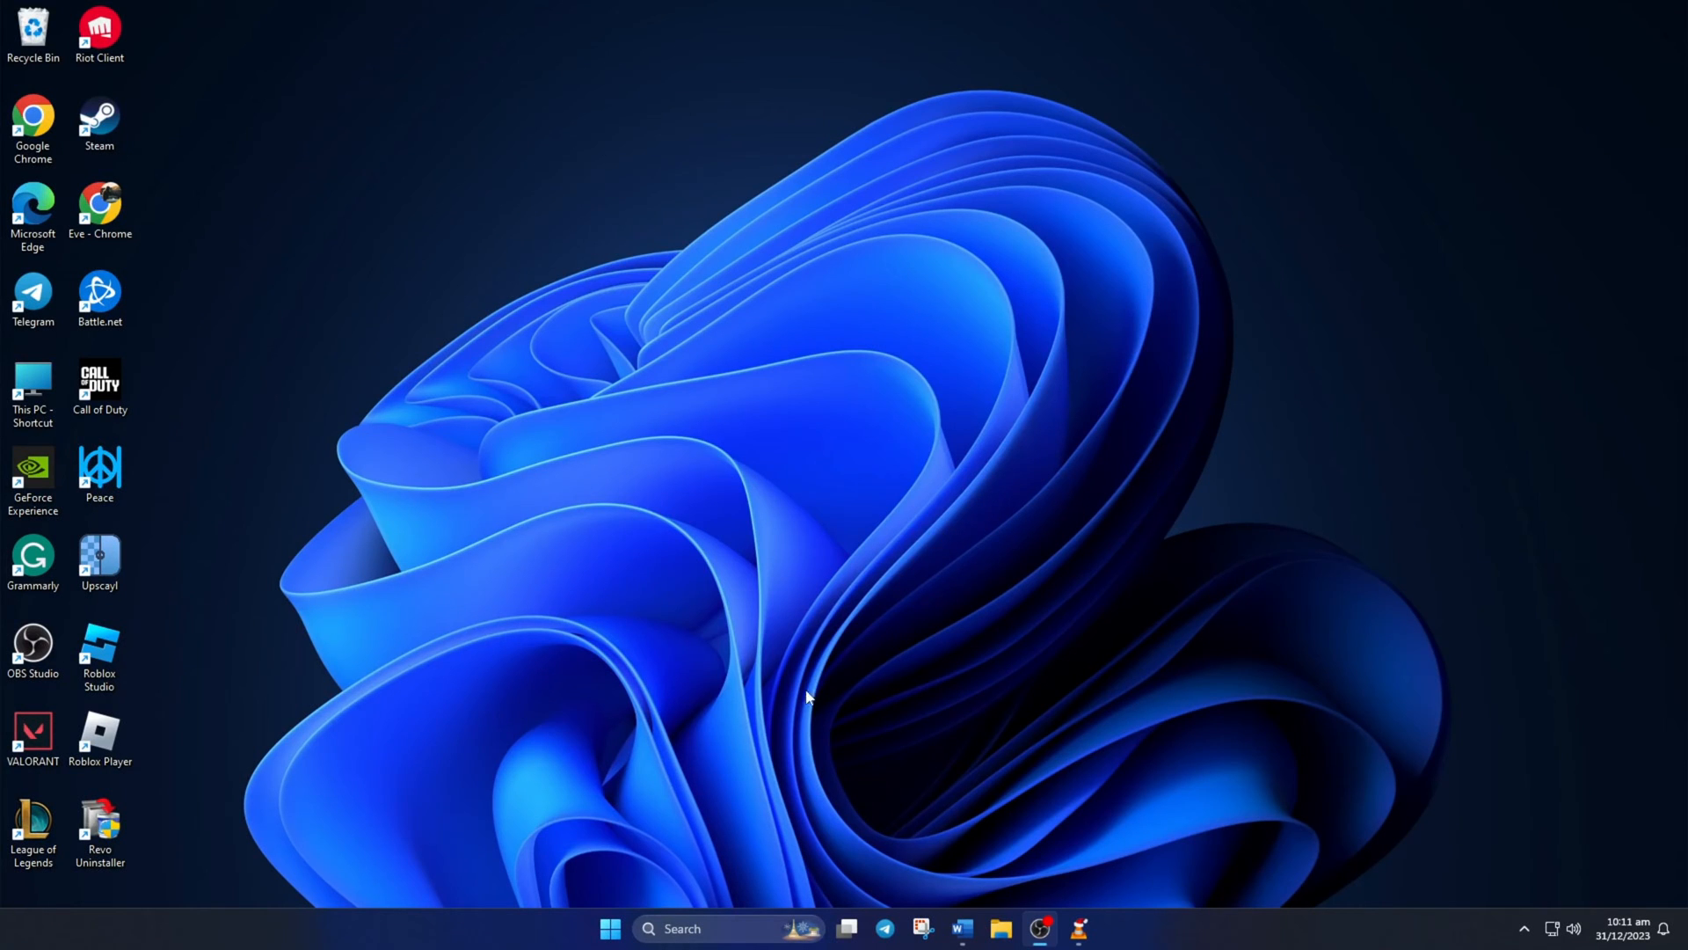
# Reach Privacy & security in Windows Settings and scroll to the Microphone app permissions
pyautogui.click(611, 929)
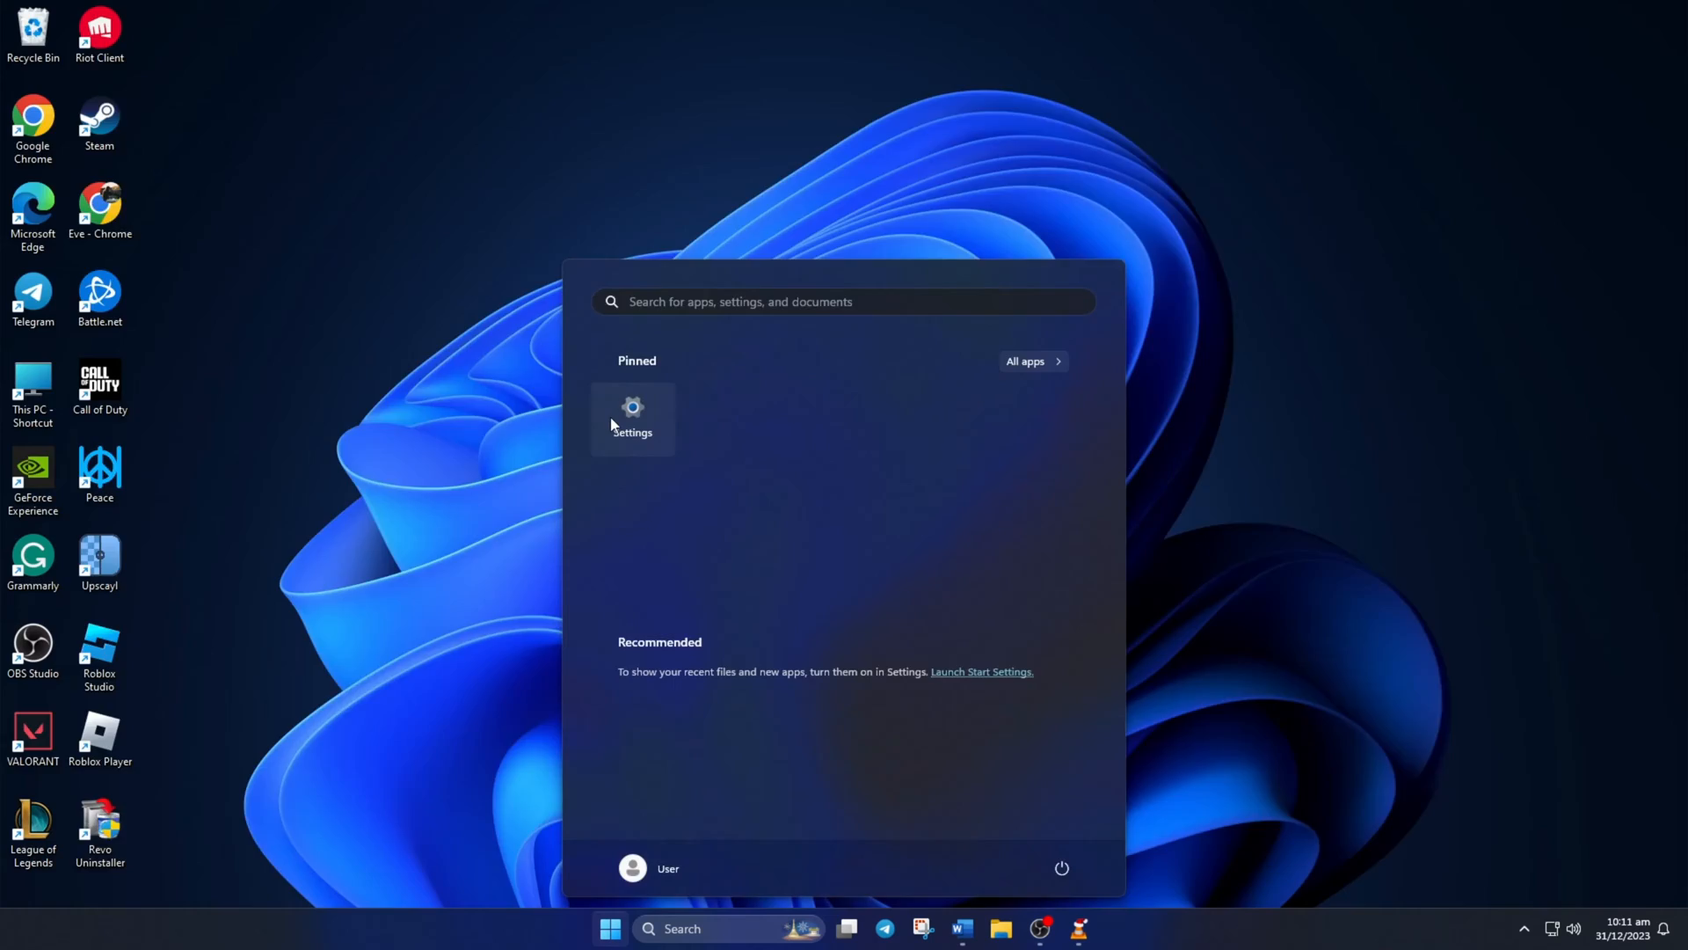
pyautogui.click(632, 419)
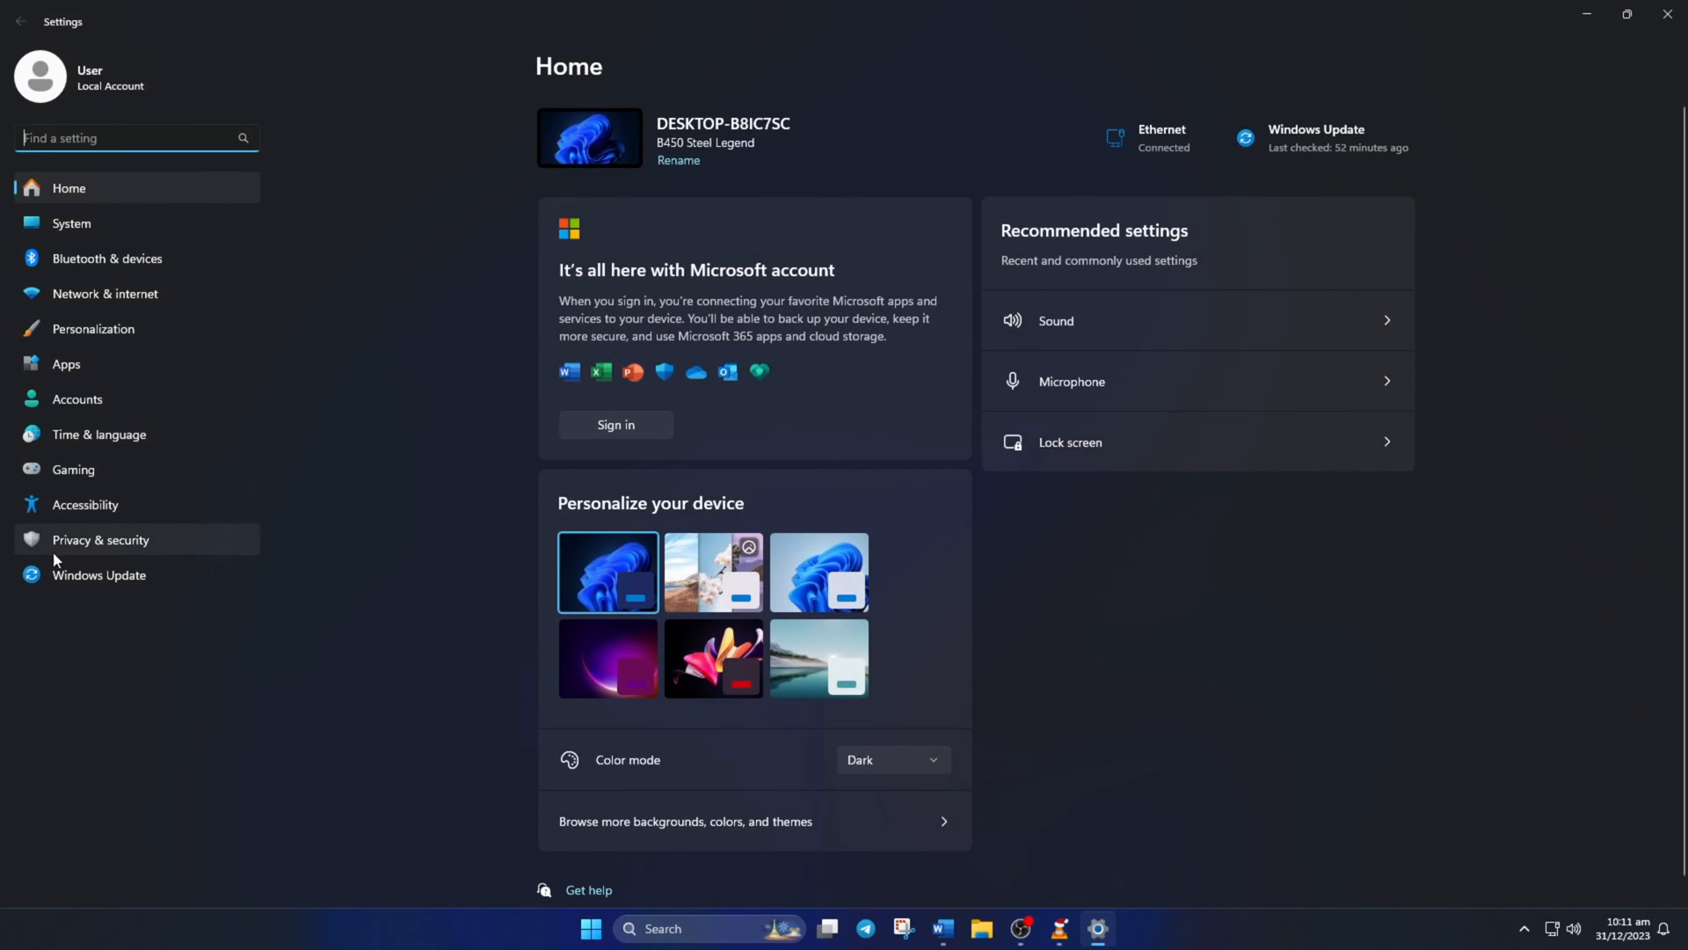
pyautogui.click(100, 543)
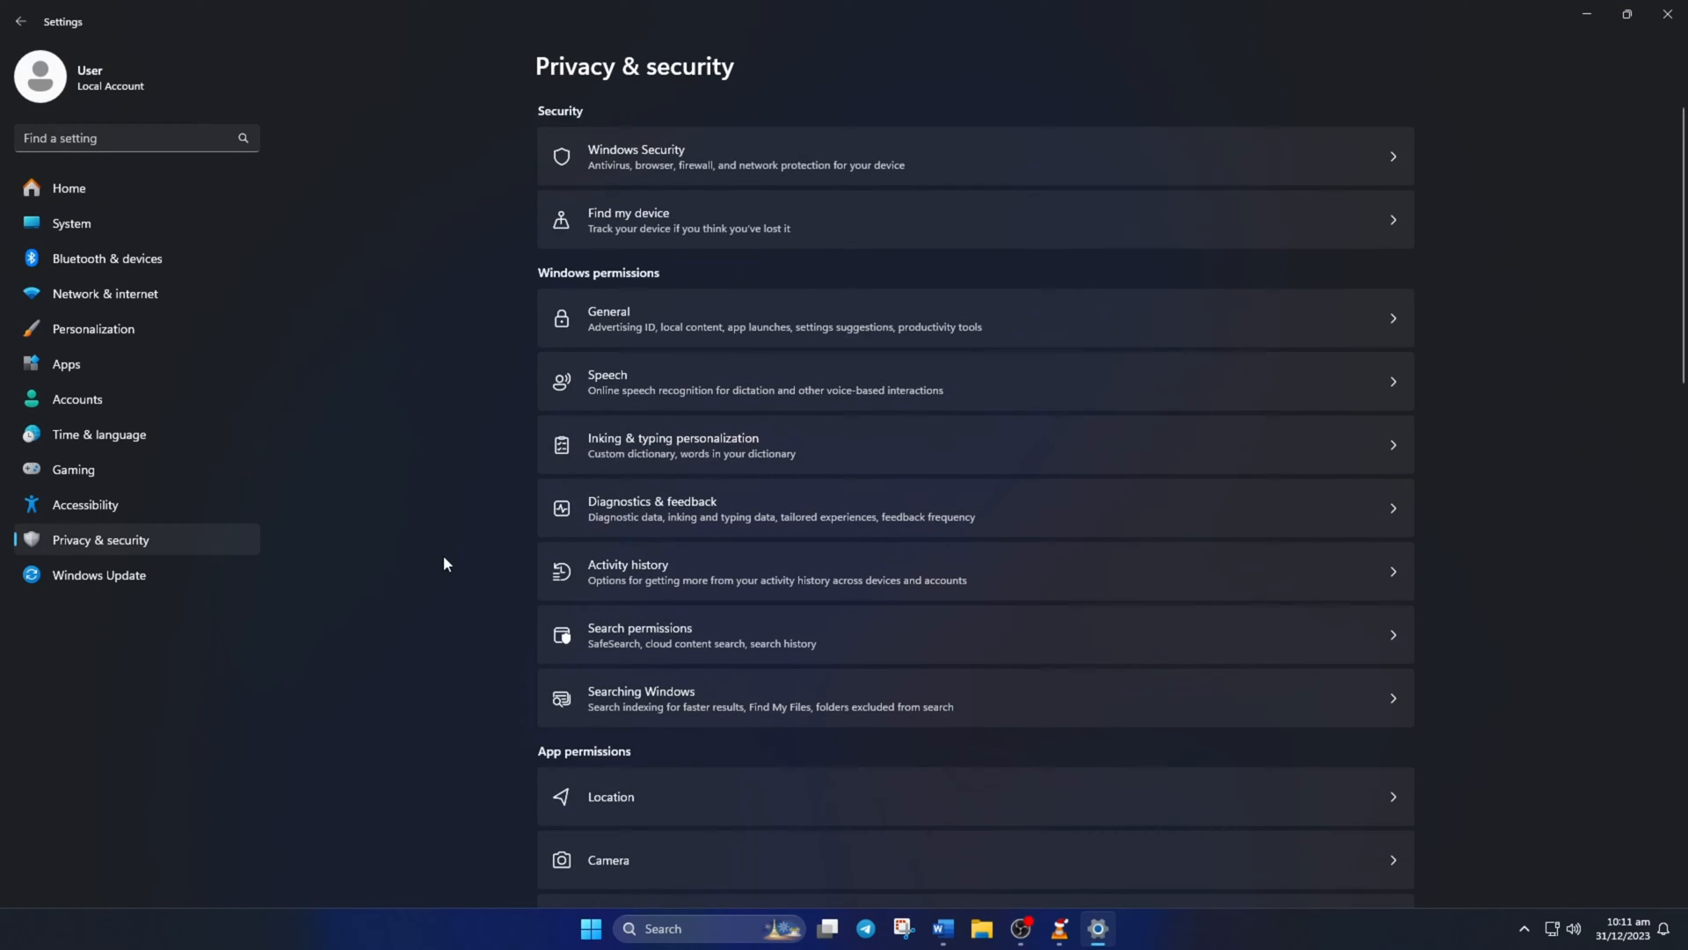
pyautogui.scroll(-3)
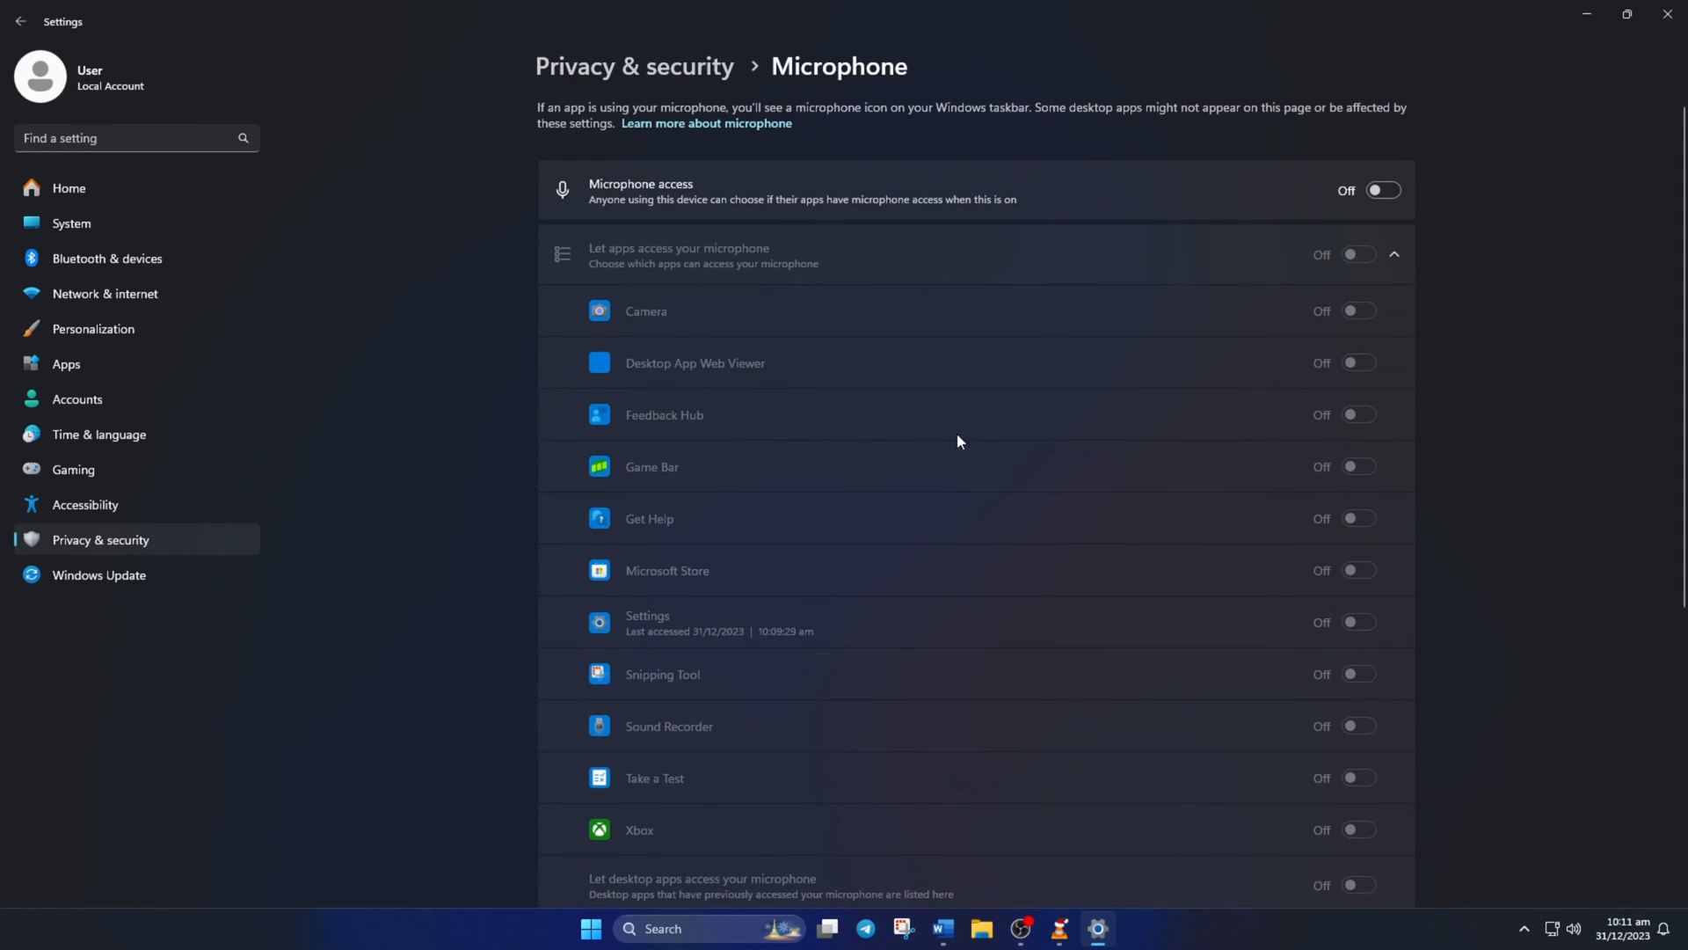
# Turn Microphone access on and allow desktop apps to use the microphone
pyautogui.click(1383, 189)
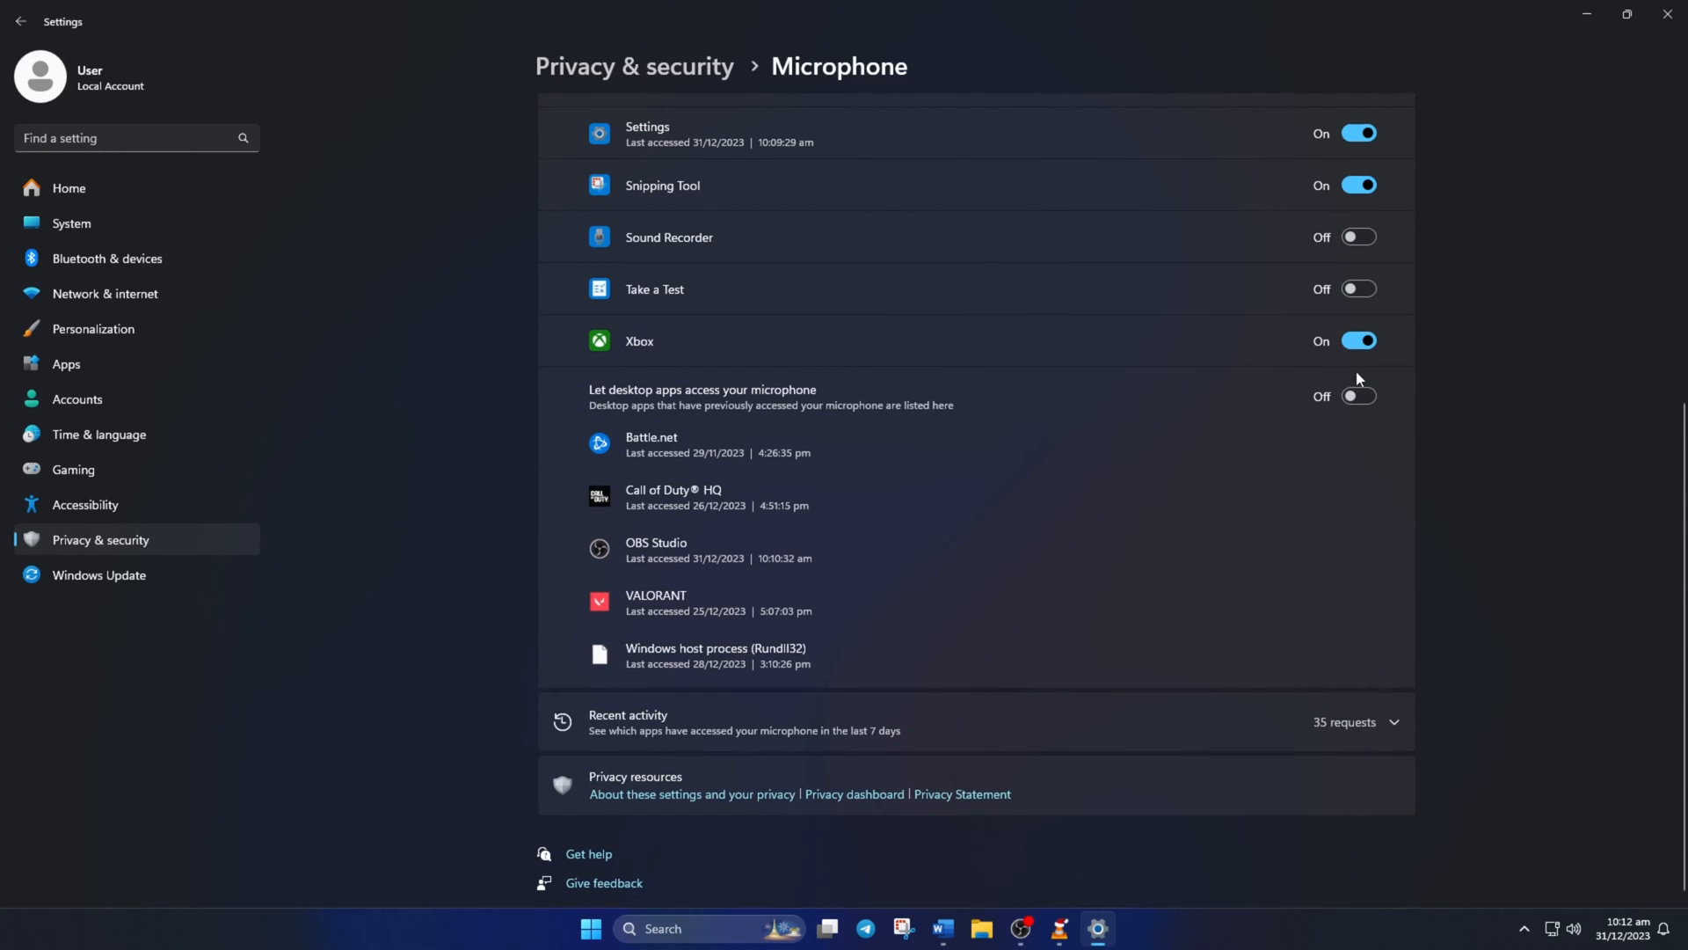
pyautogui.click(1359, 396)
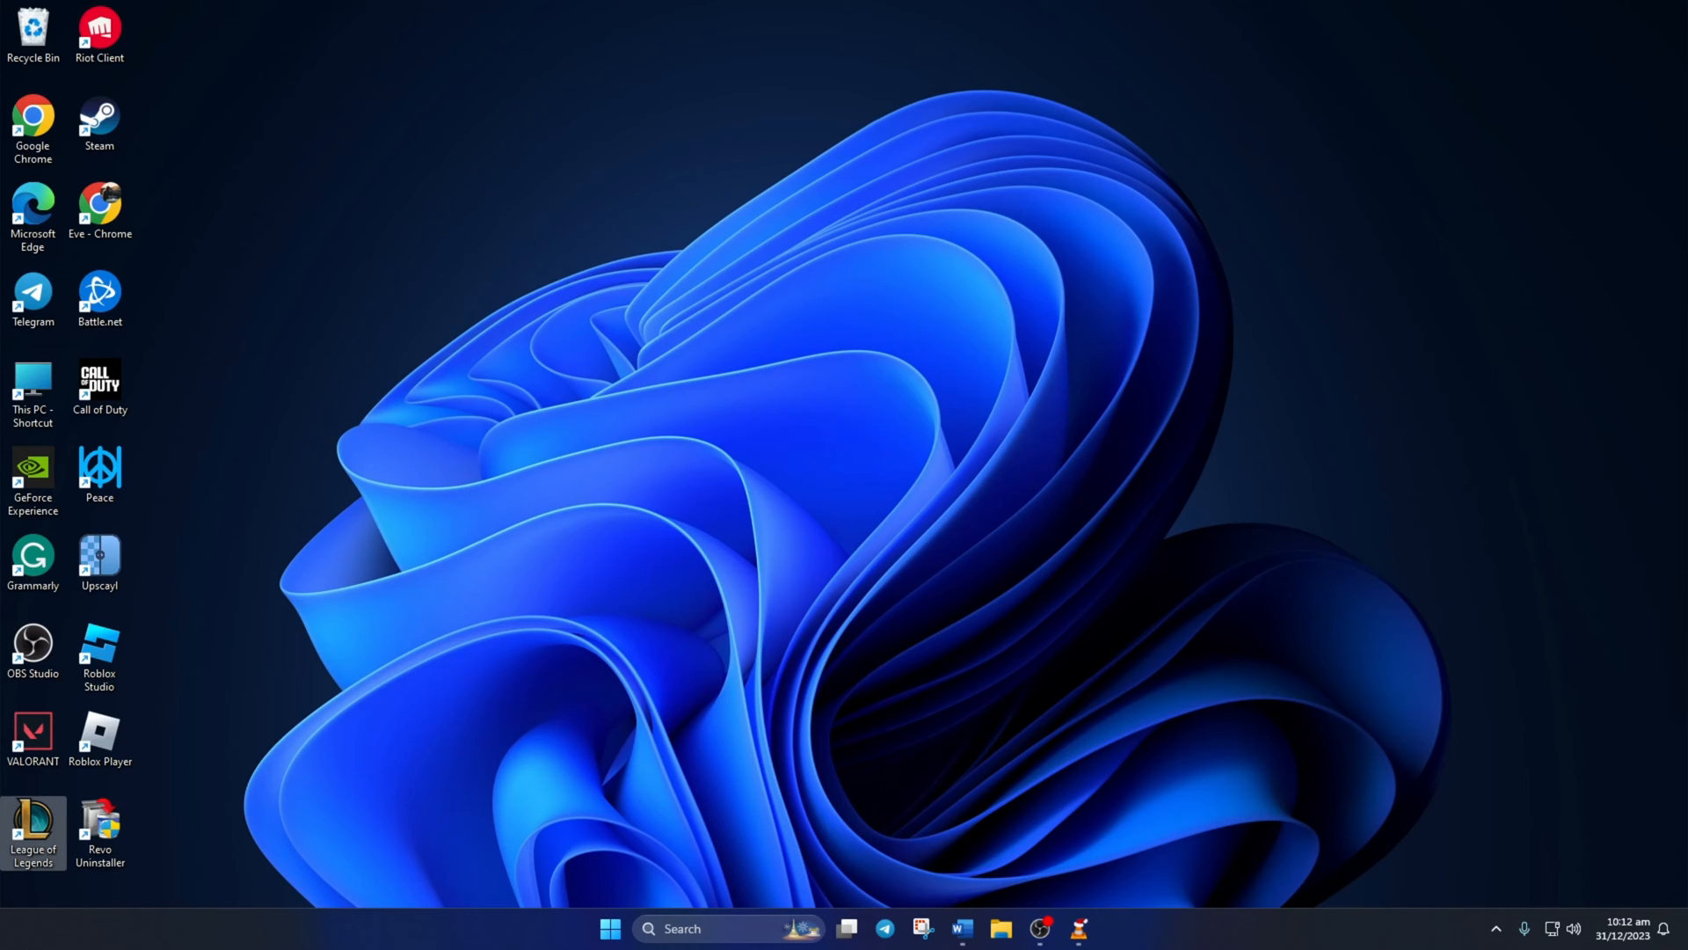
# Launch League of Legends and enable 'Join the voice channel automatically' under Client > Voice, confirming with Done
pyautogui.doubleClick(31, 828)
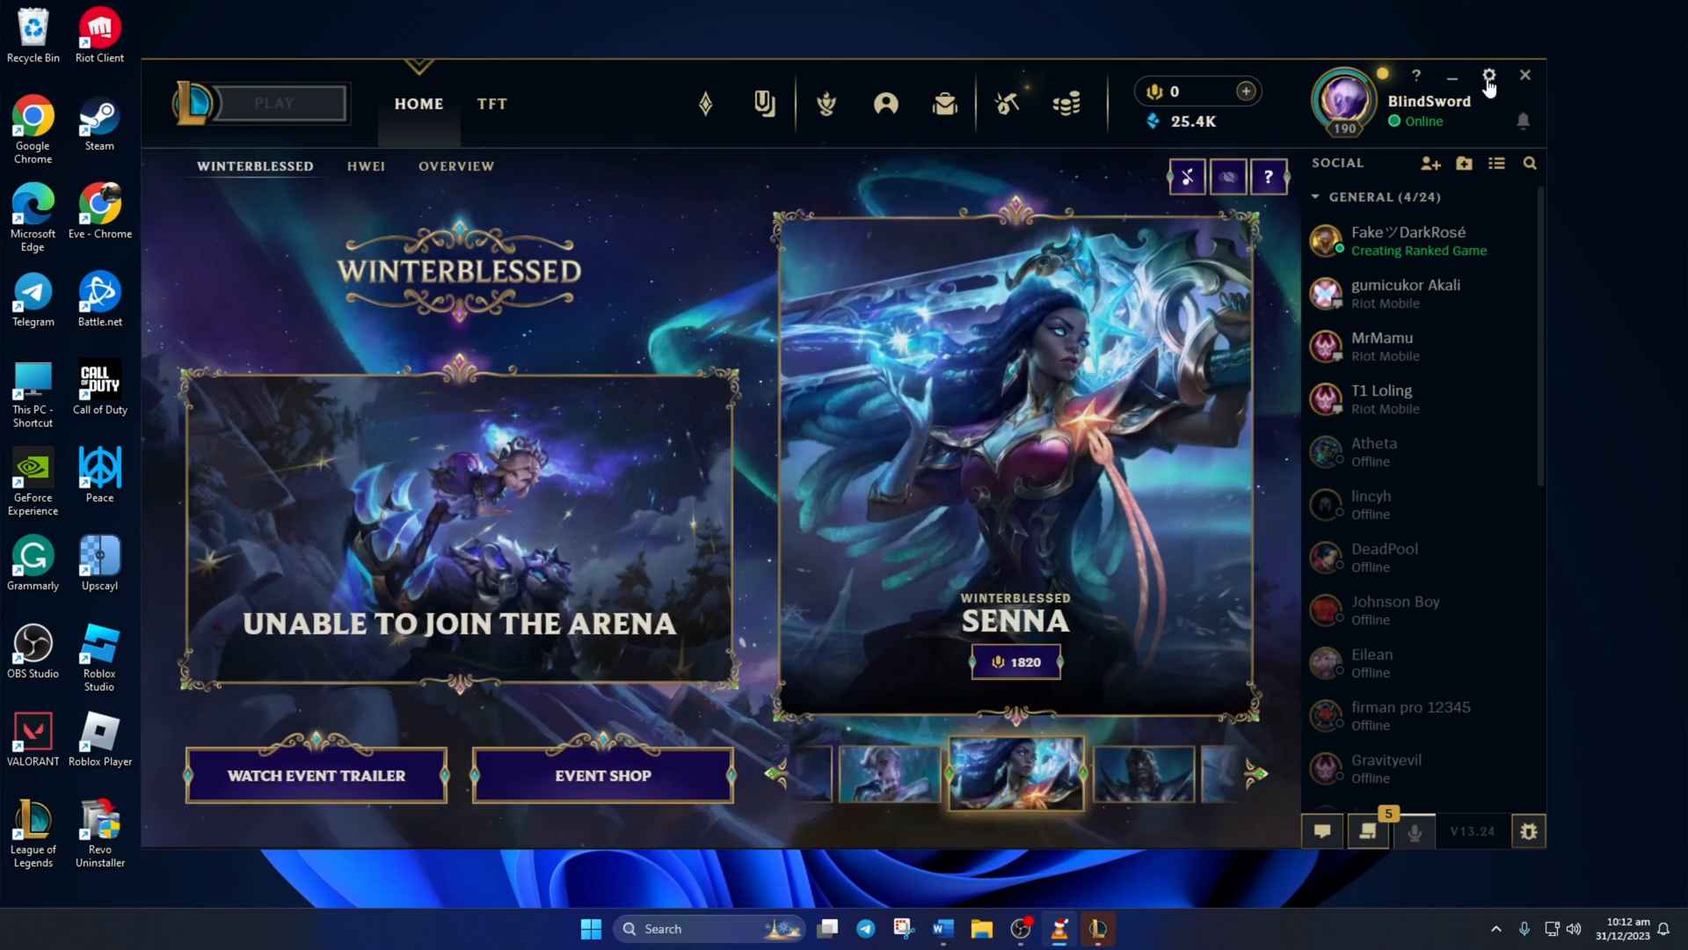
pyautogui.click(1490, 75)
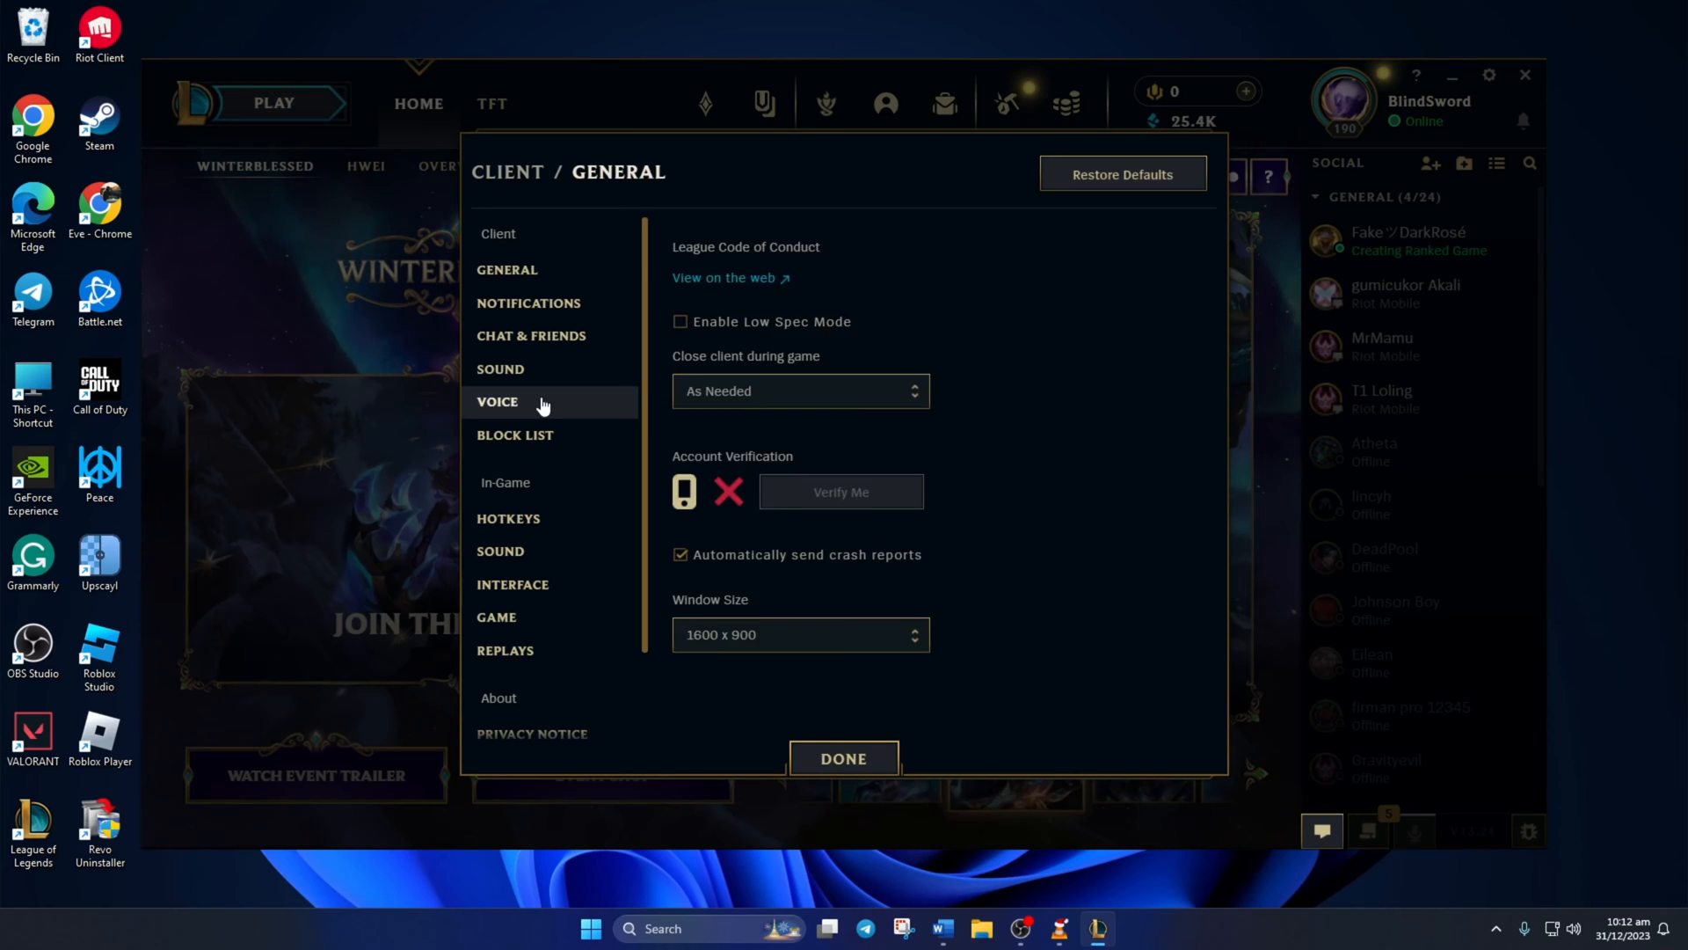
pyautogui.click(498, 401)
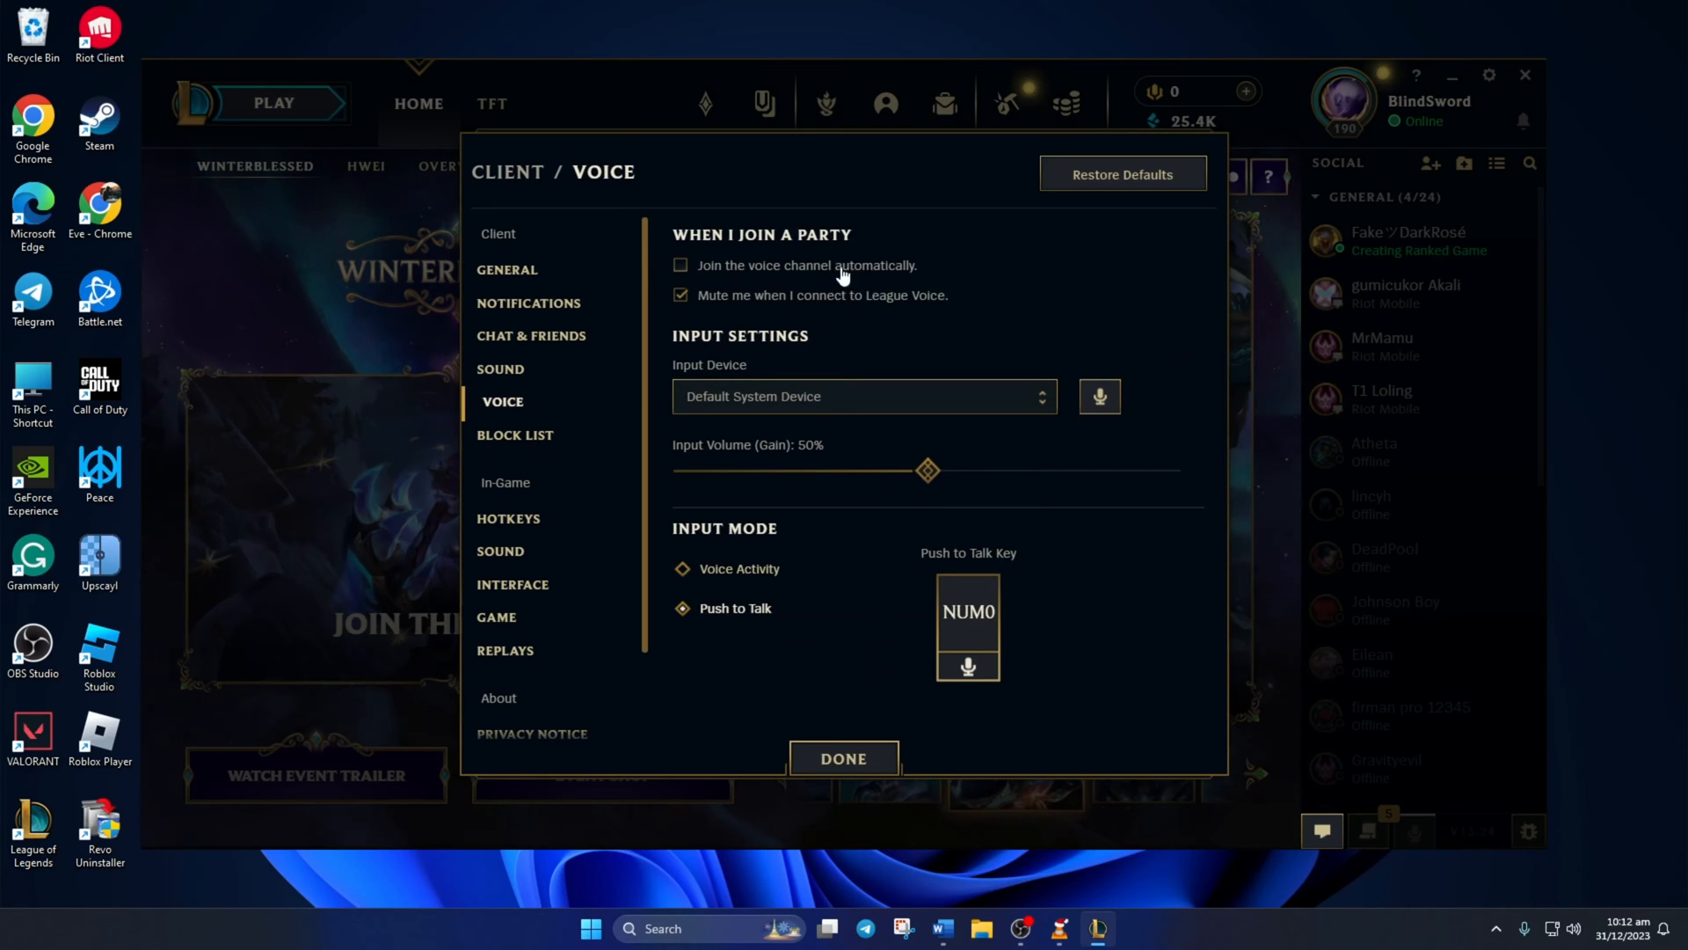
pyautogui.click(679, 266)
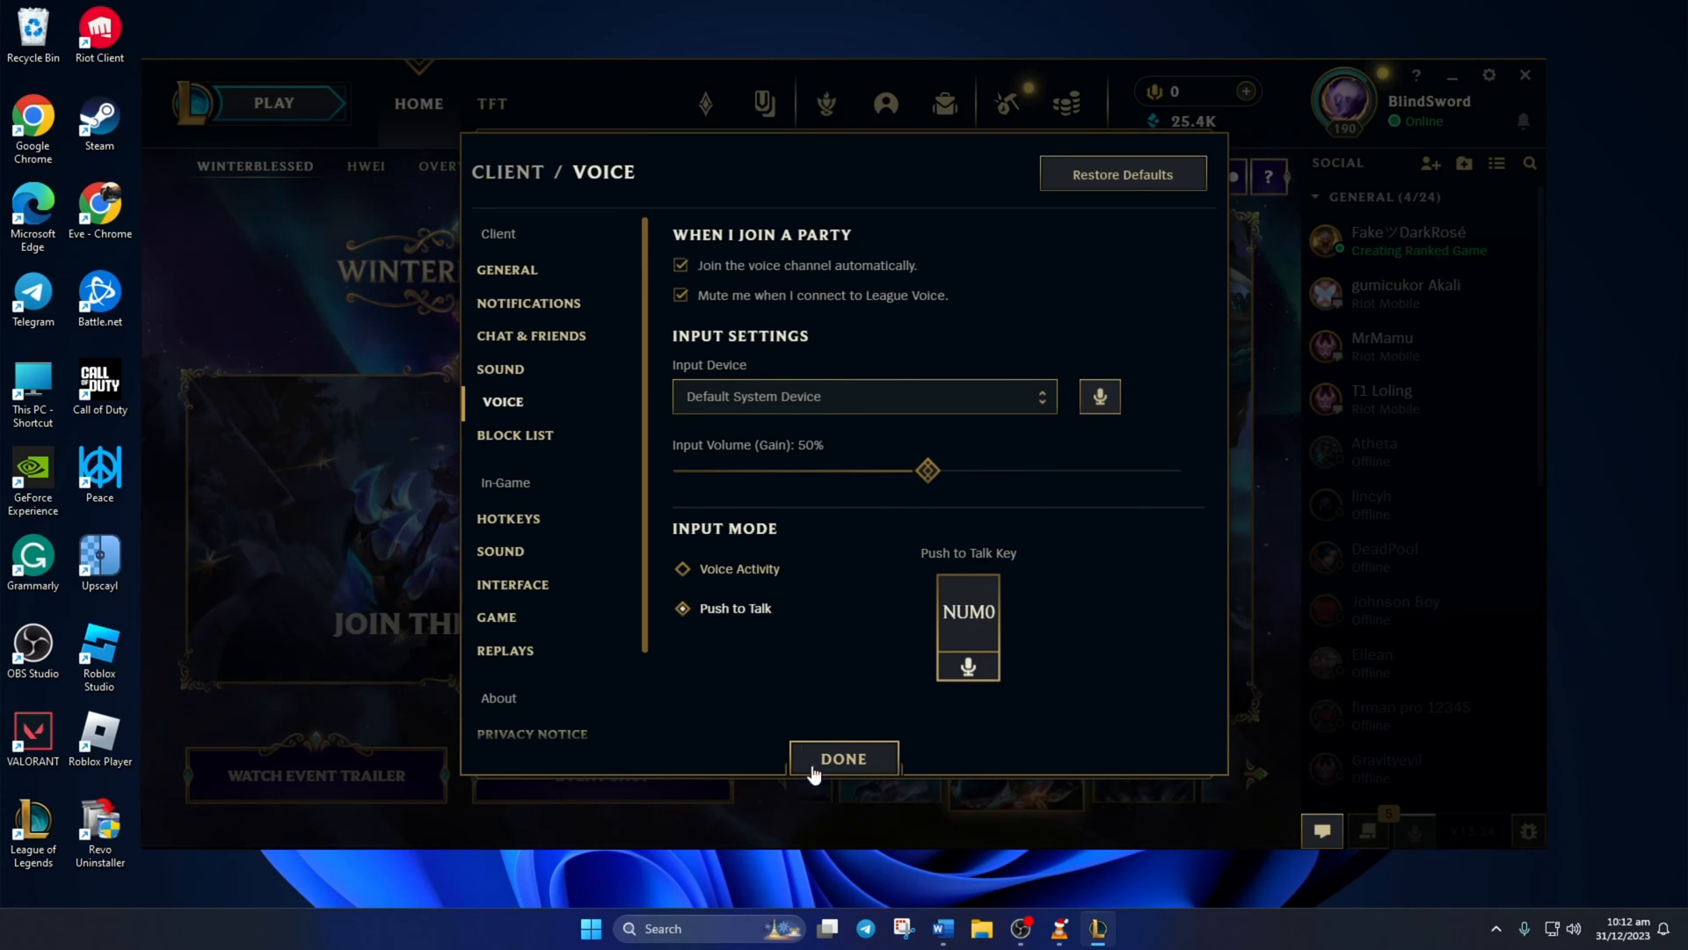
pyautogui.click(842, 758)
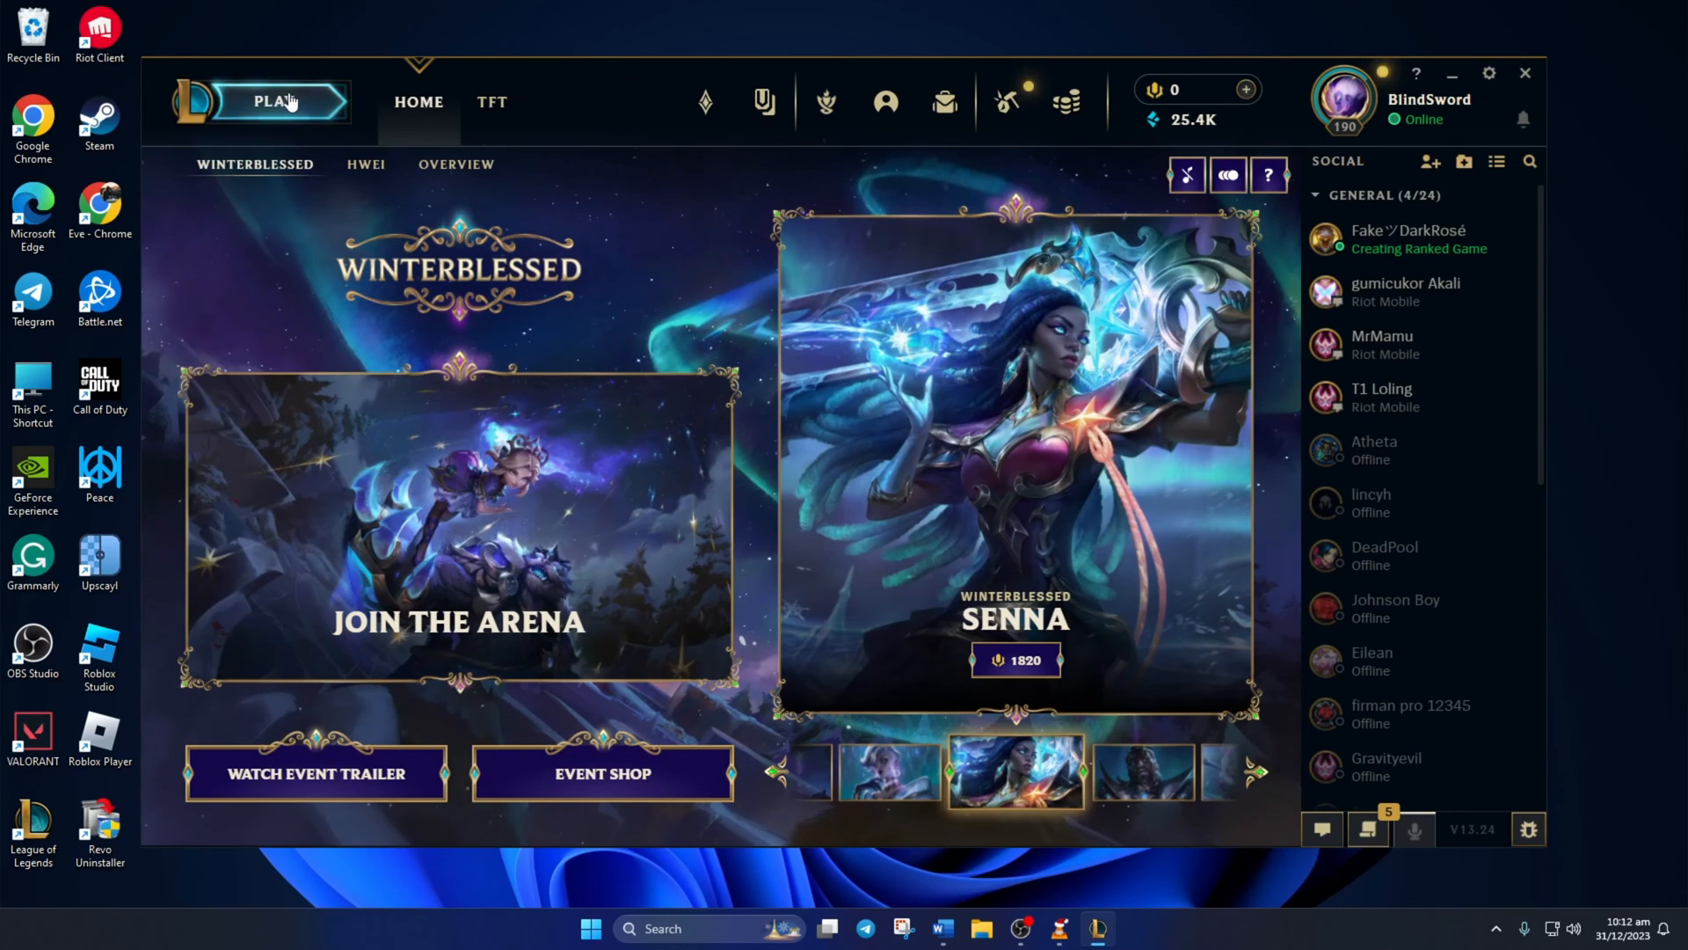
# Enter the Ranked Solo/Duo party lobby via Play
pyautogui.click(273, 101)
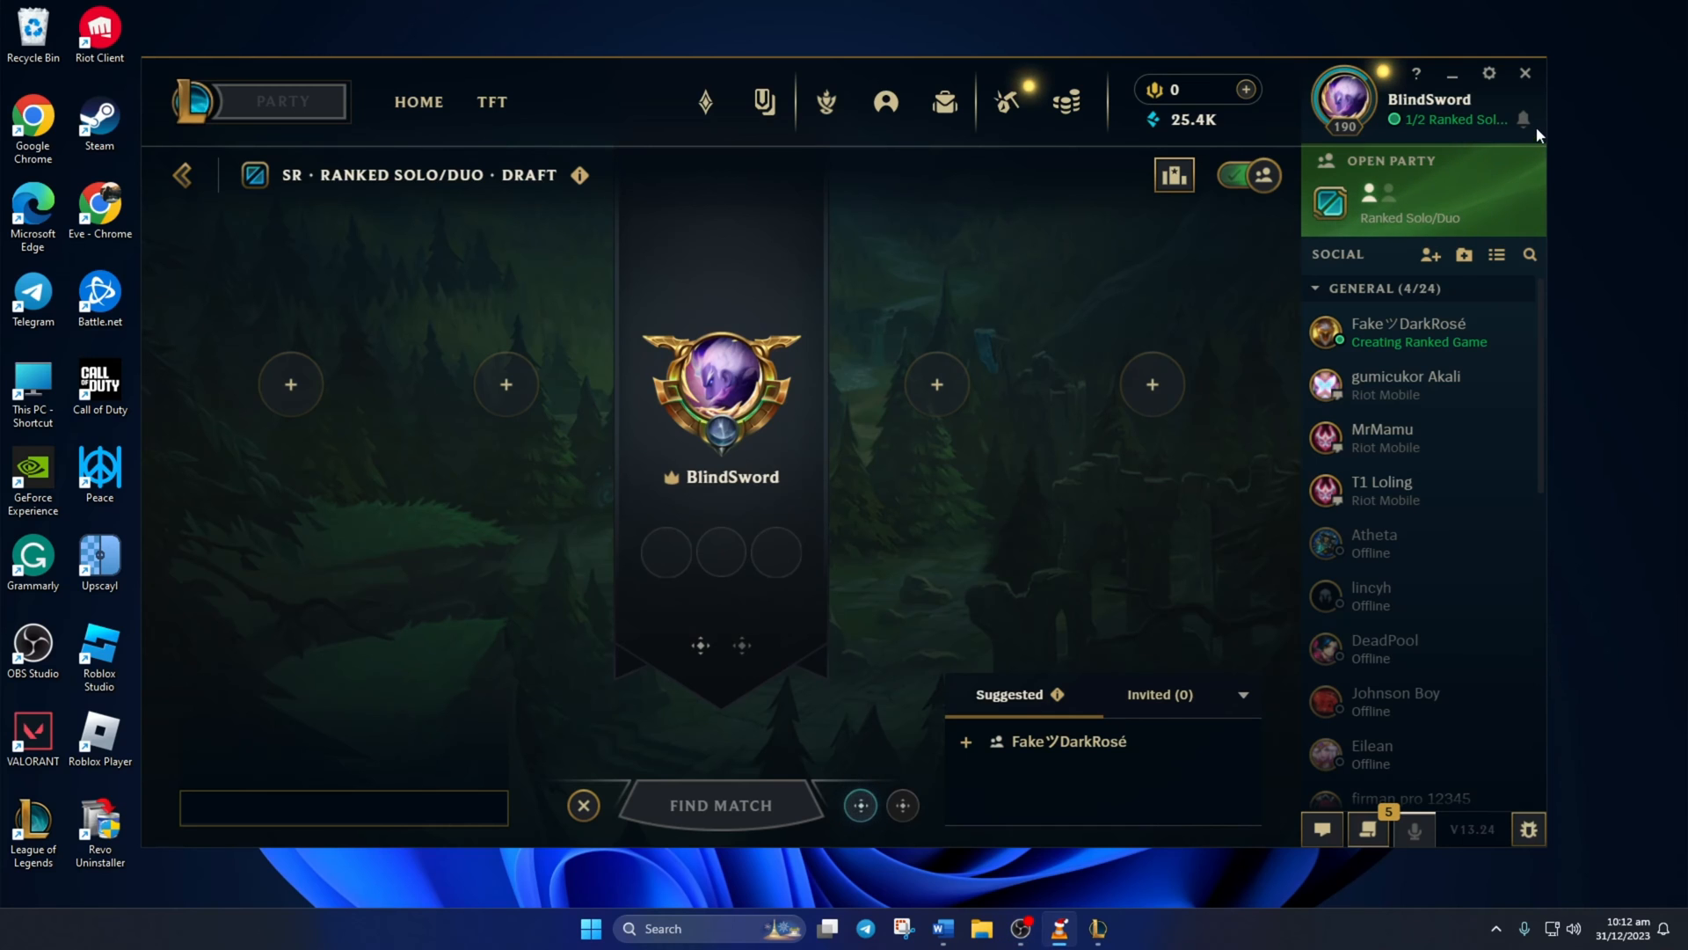
pyautogui.click(1490, 73)
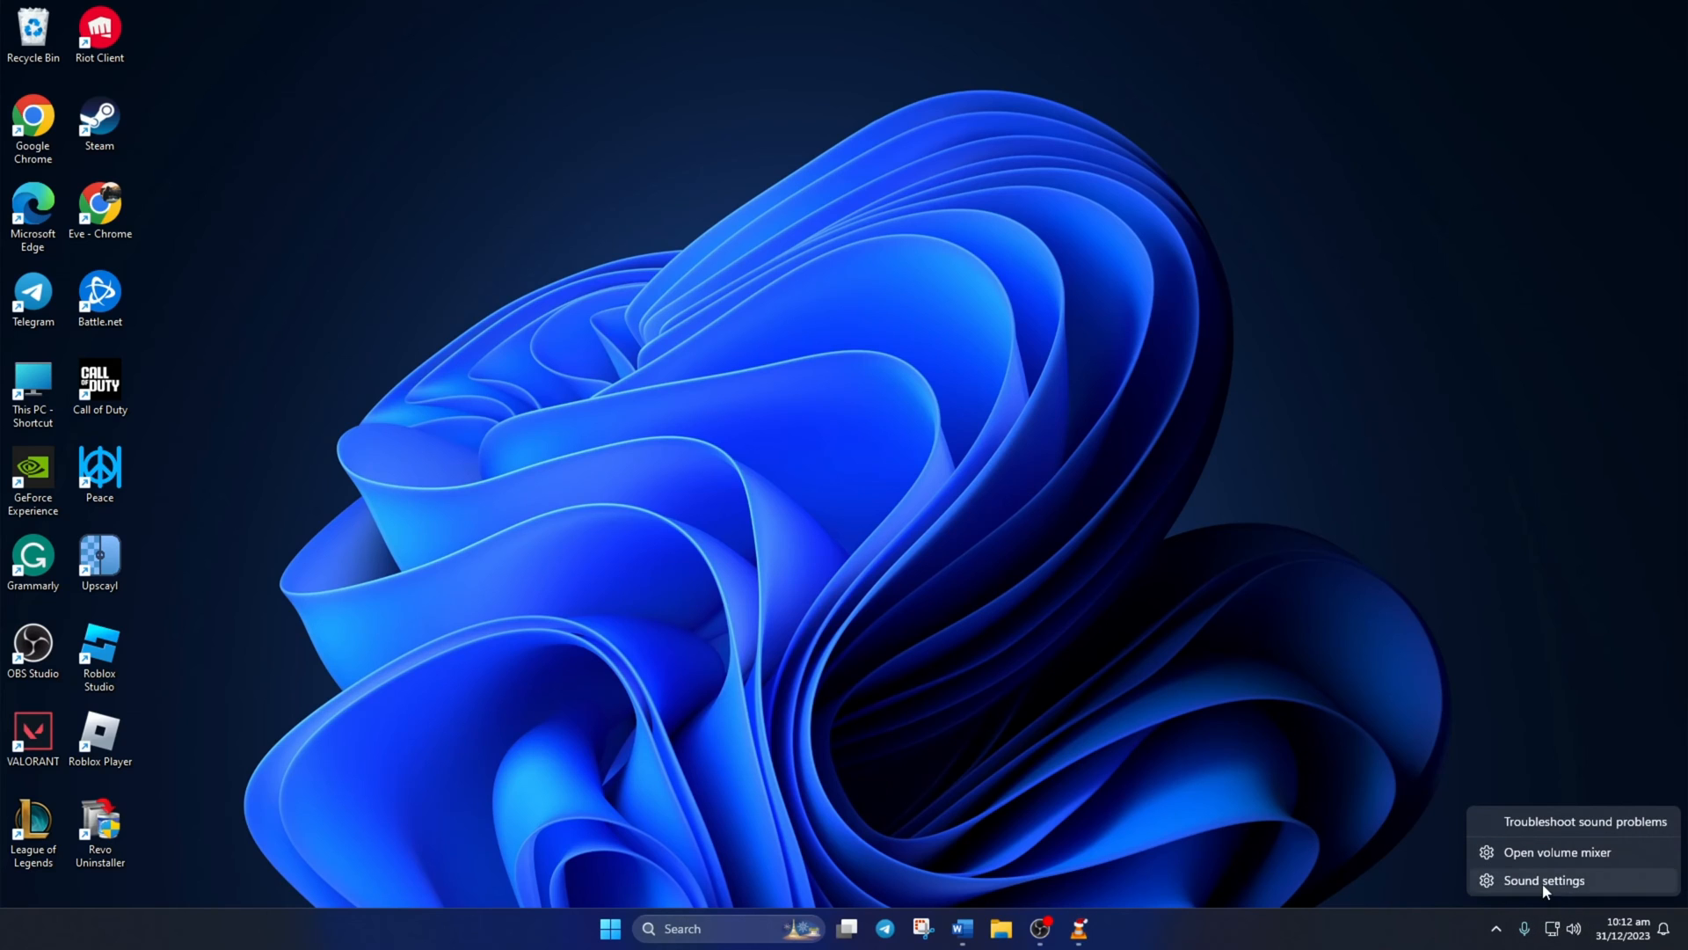
pyautogui.moveTo(1553, 890)
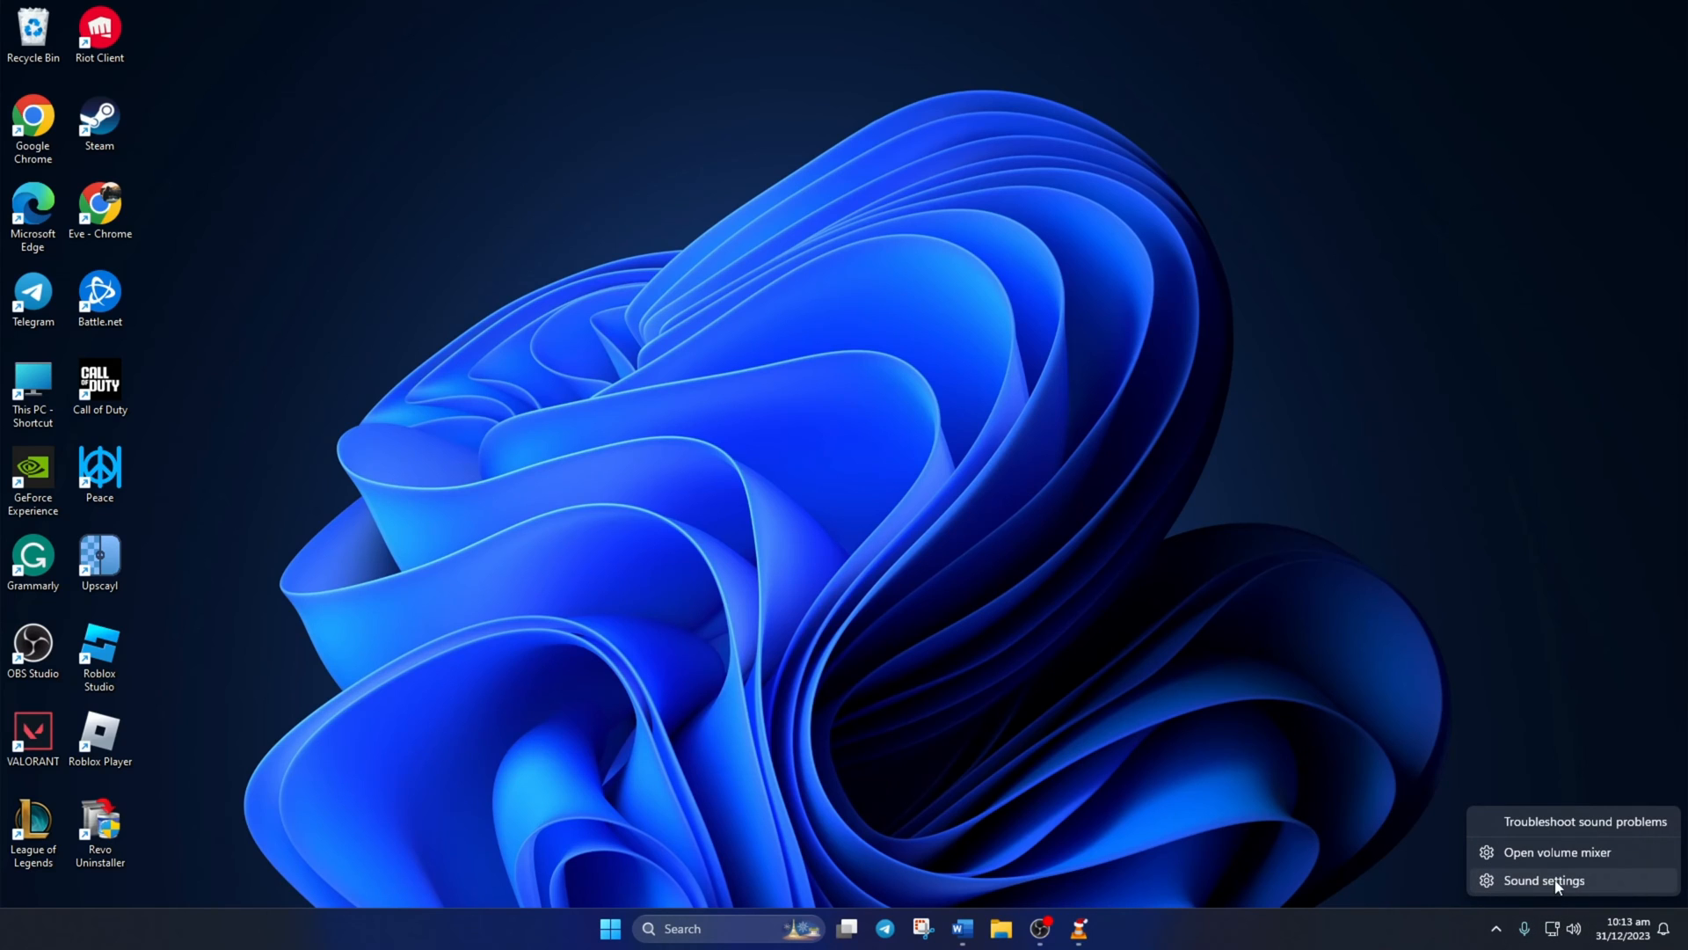
# Select the High Definition Audio Device microphone as the input device in Sound settings
pyautogui.click(1542, 879)
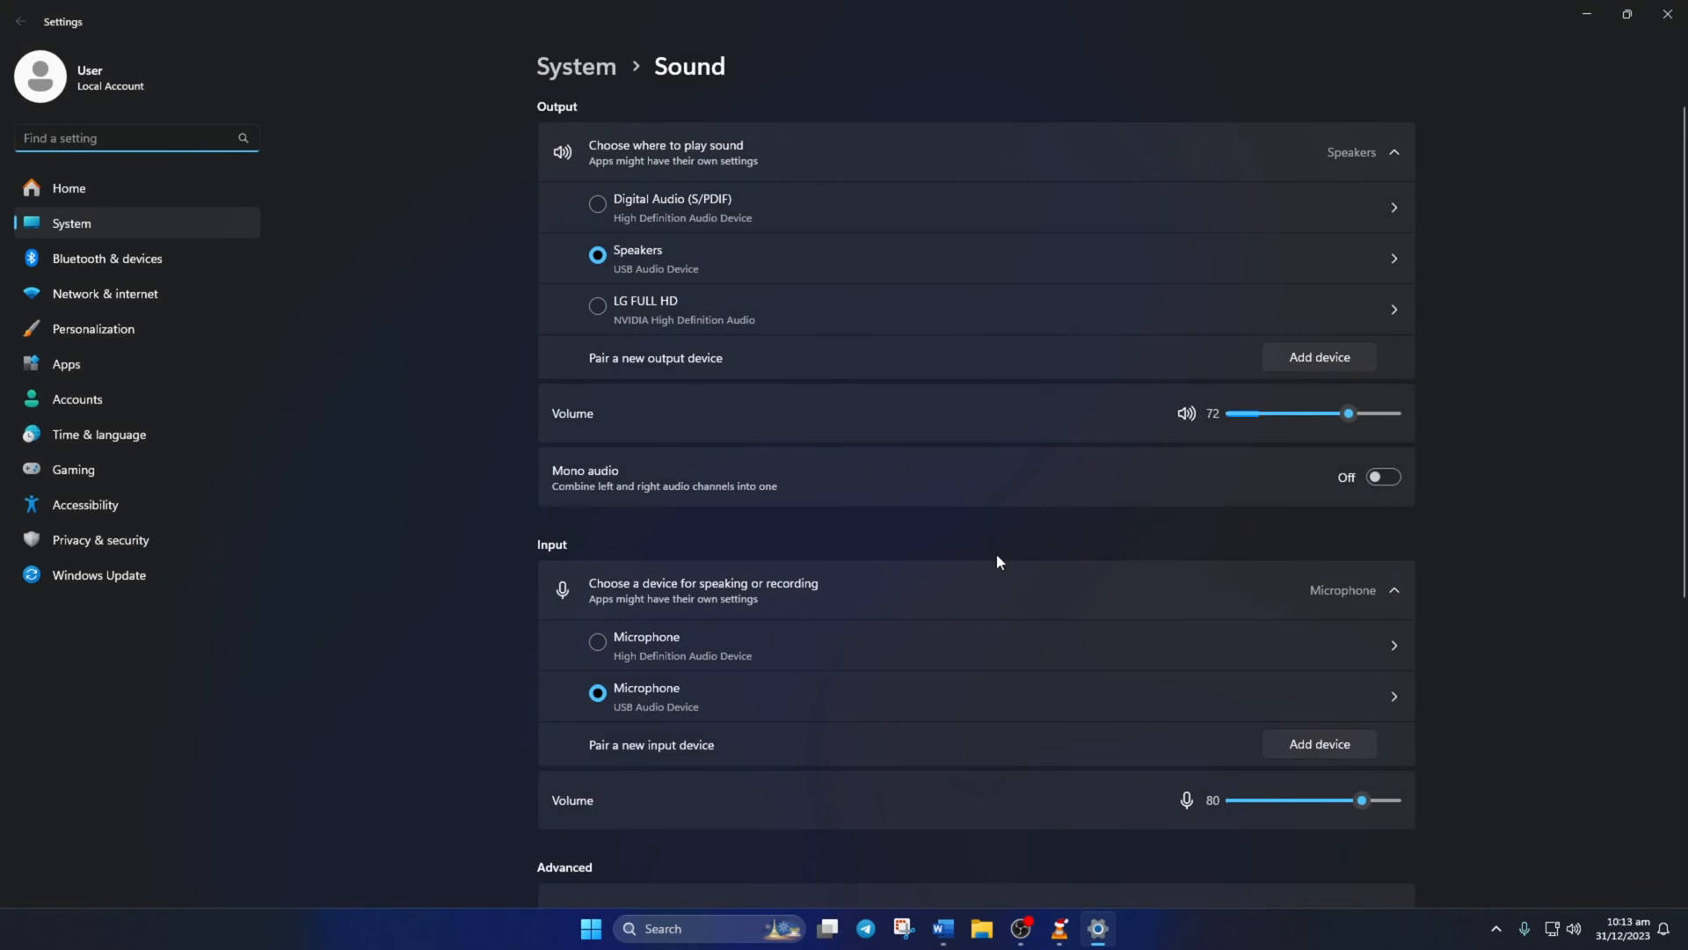
pyautogui.scroll(-3)
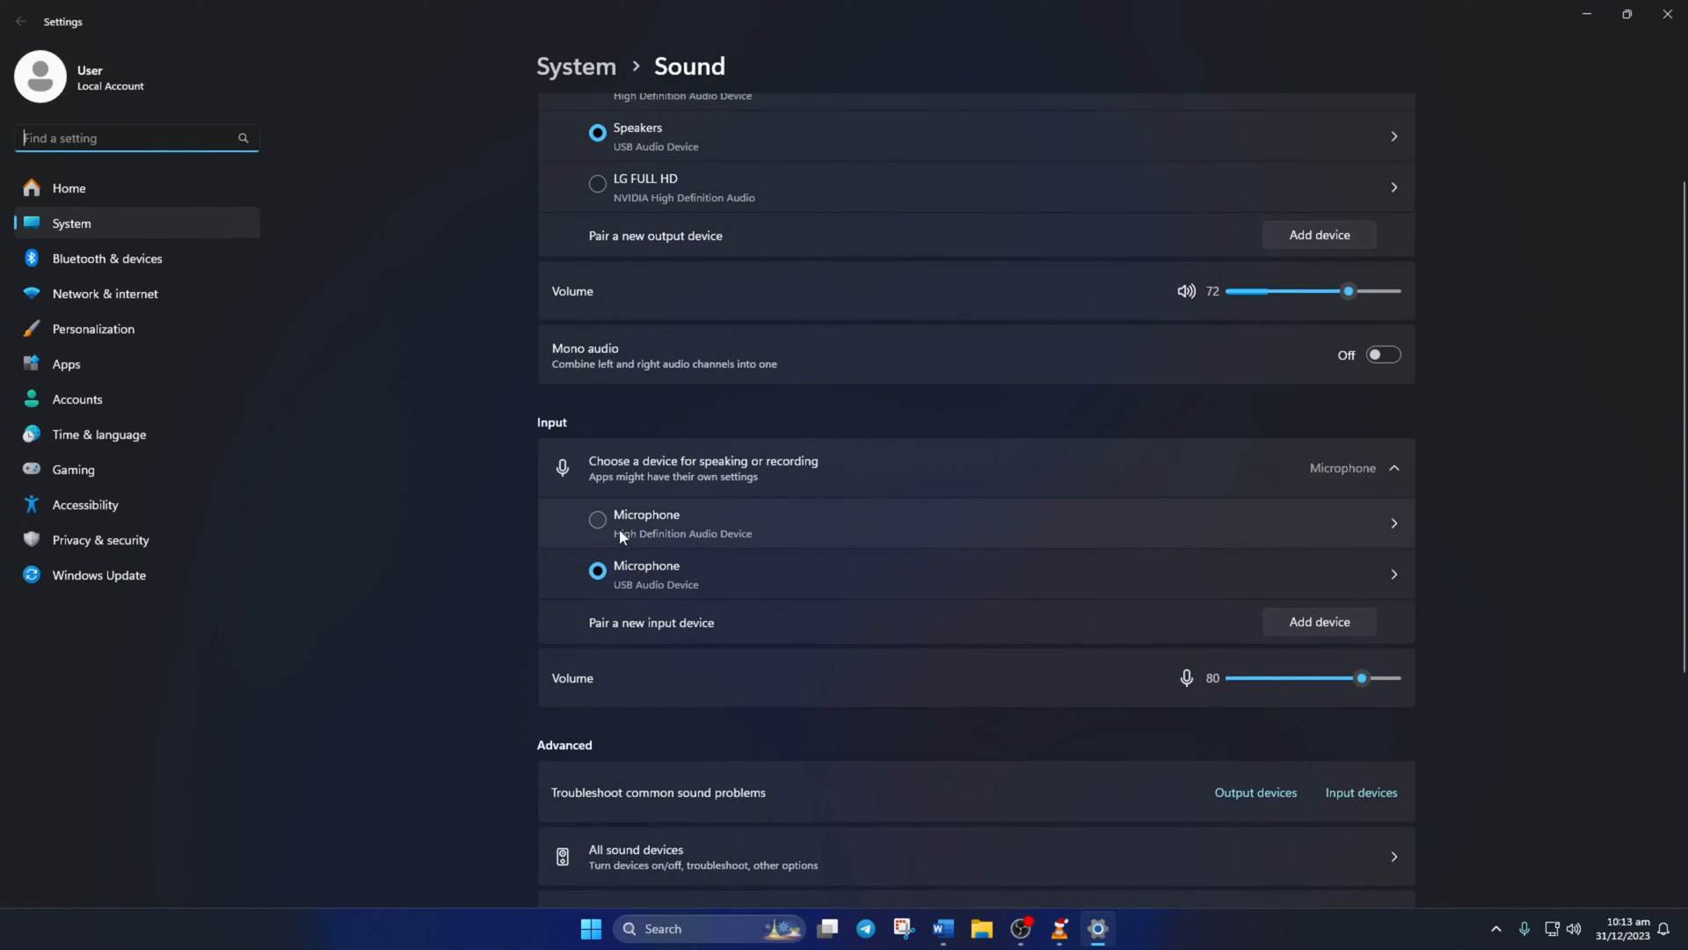
pyautogui.click(598, 520)
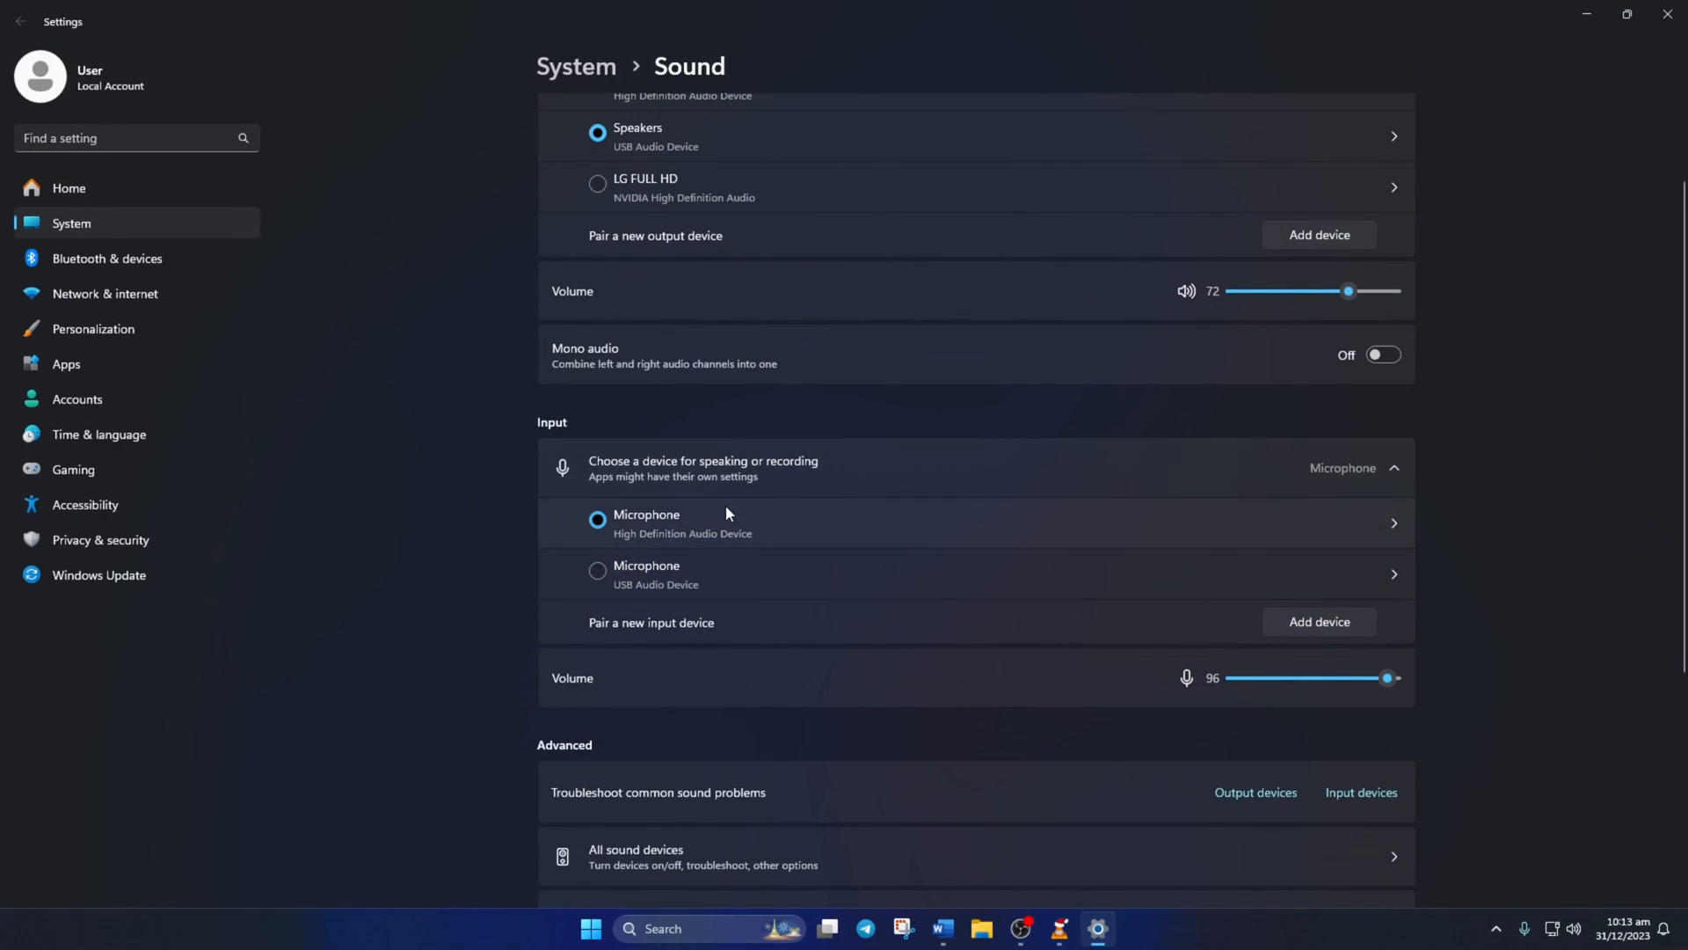
pyautogui.scroll(-3)
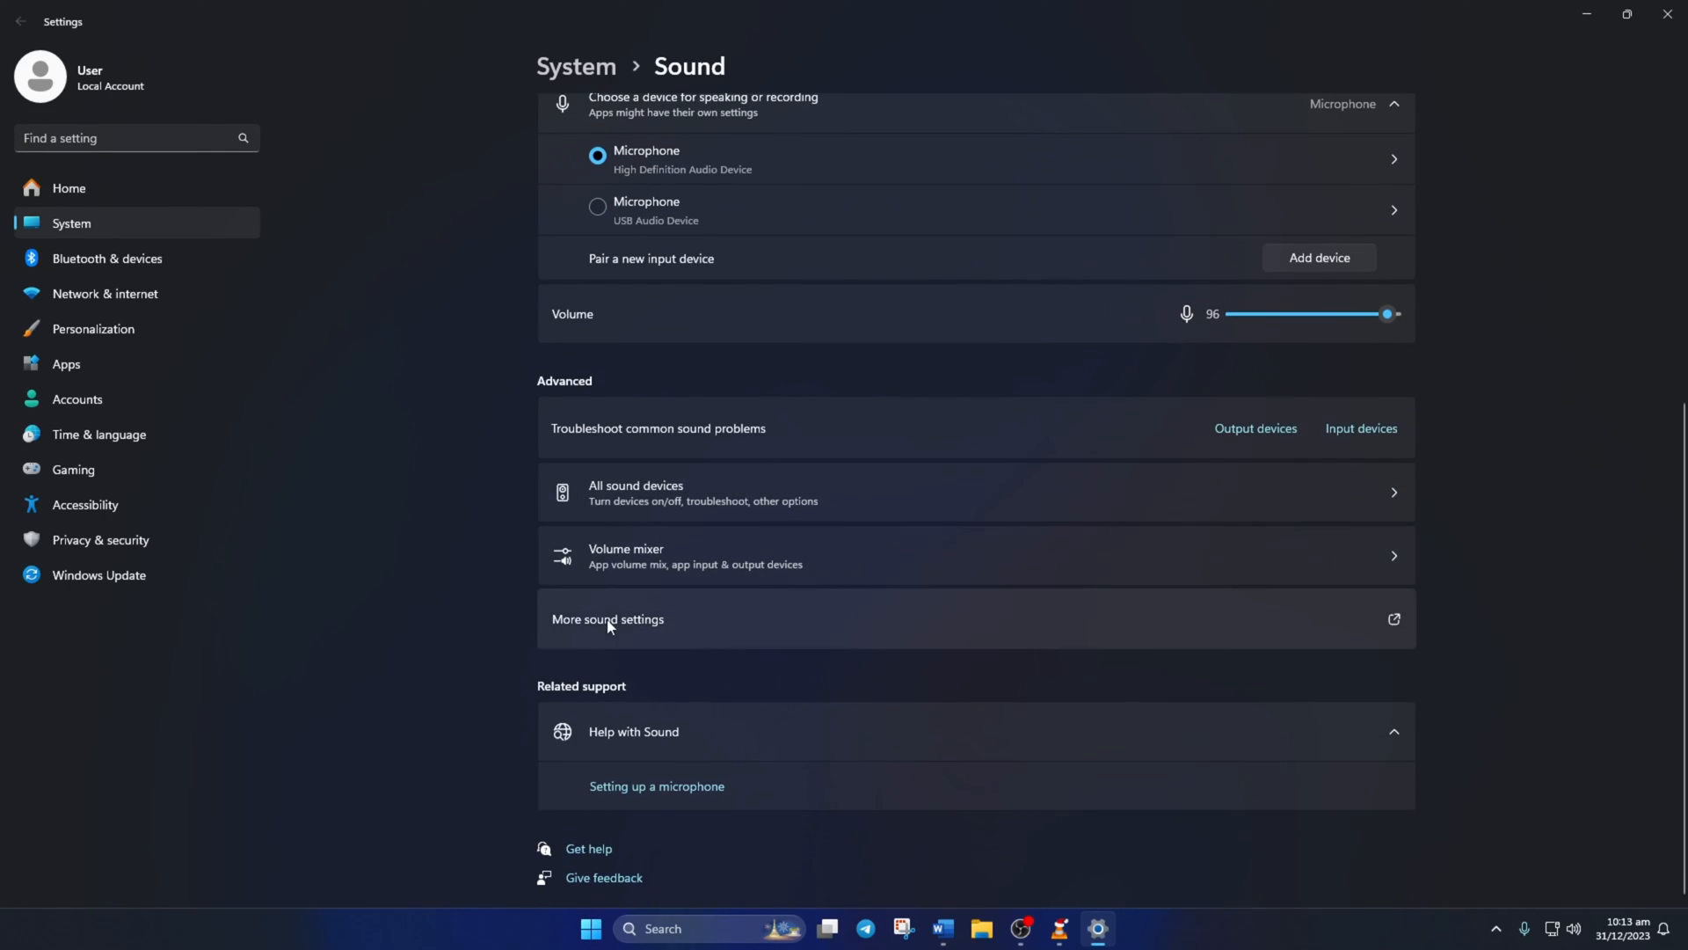
# In the classic Sound dialog's Recording list, set the USB Microphone as the default recording device
pyautogui.click(608, 617)
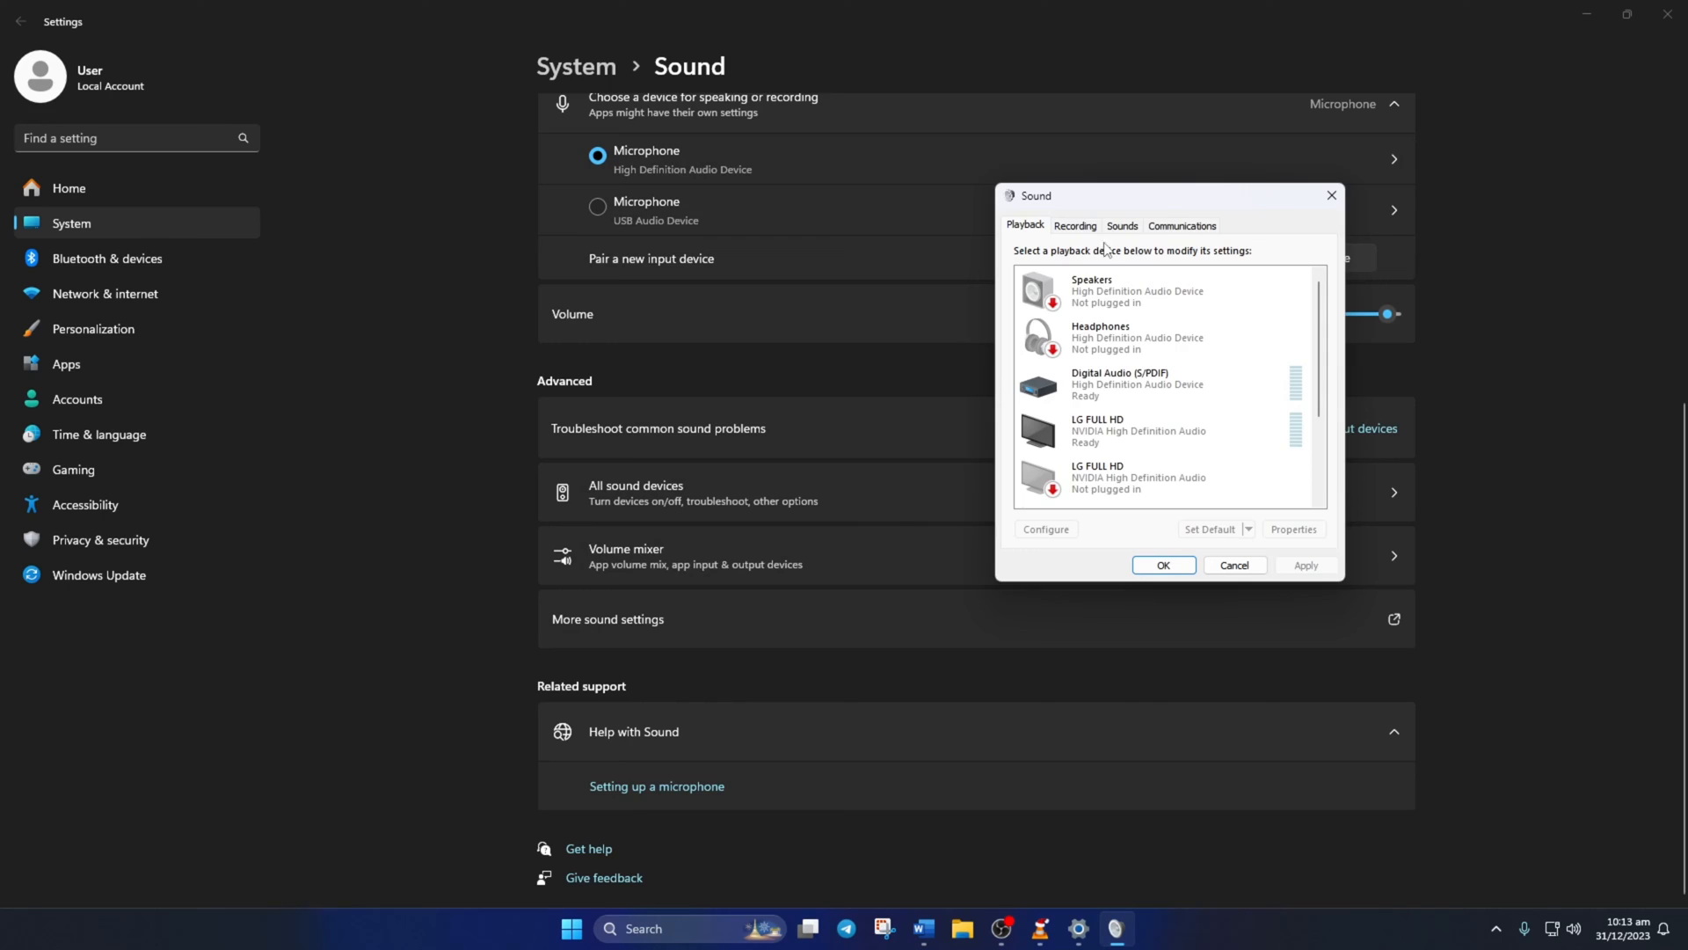
pyautogui.click(1074, 227)
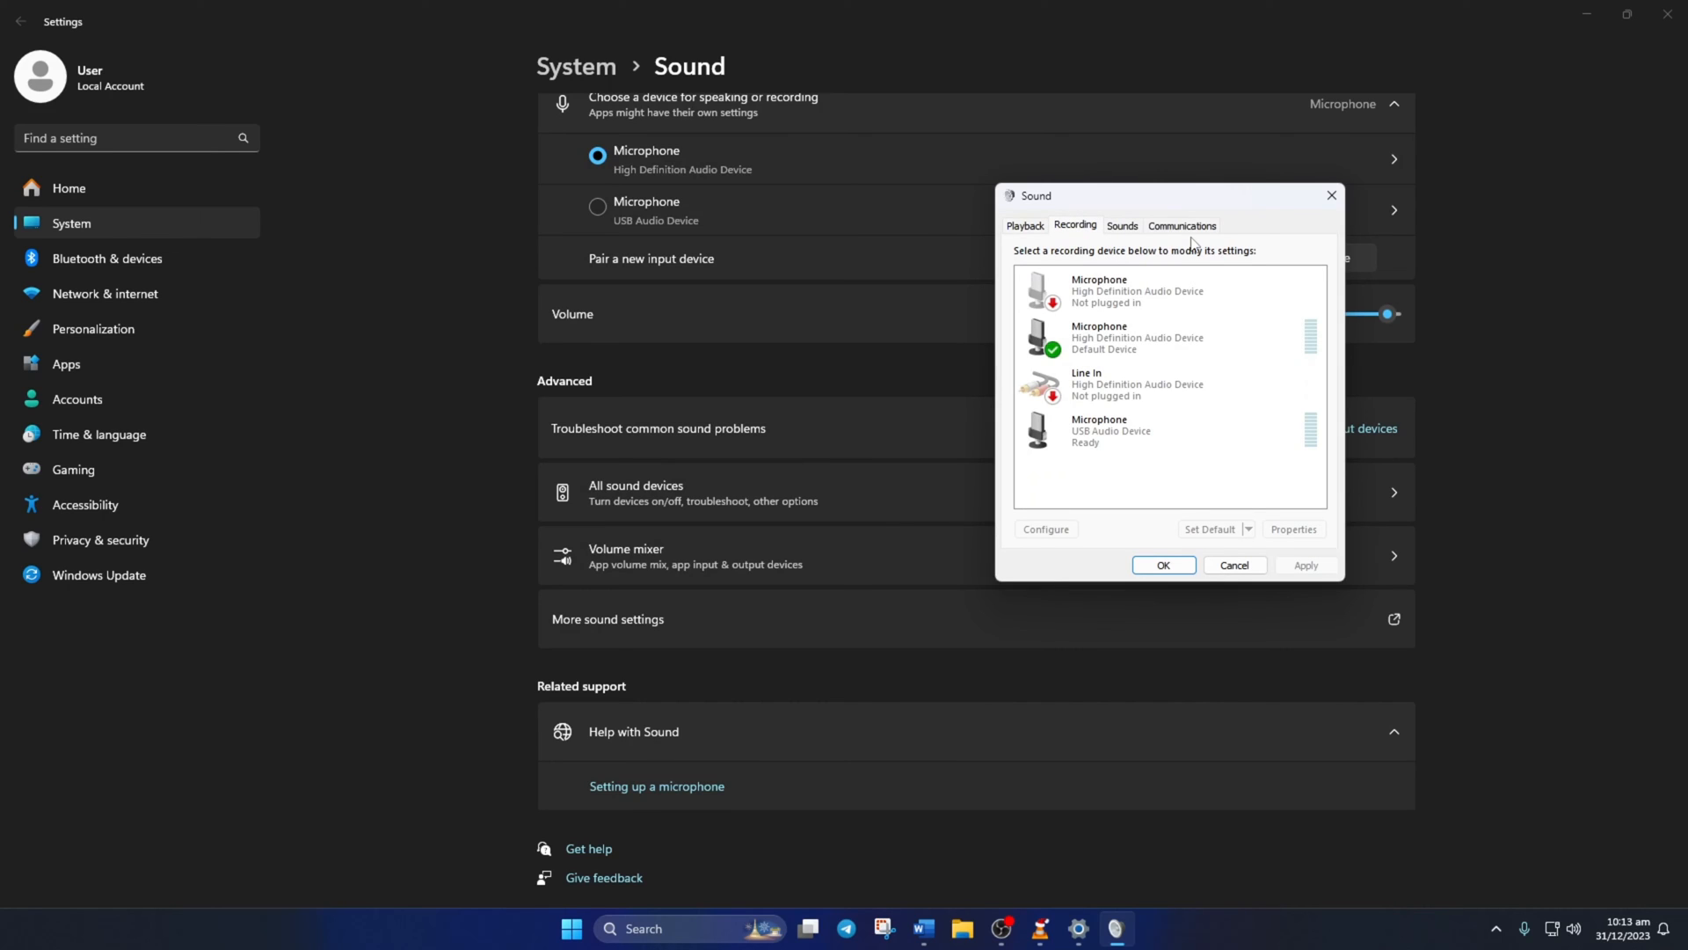
pyautogui.rightClick(1097, 429)
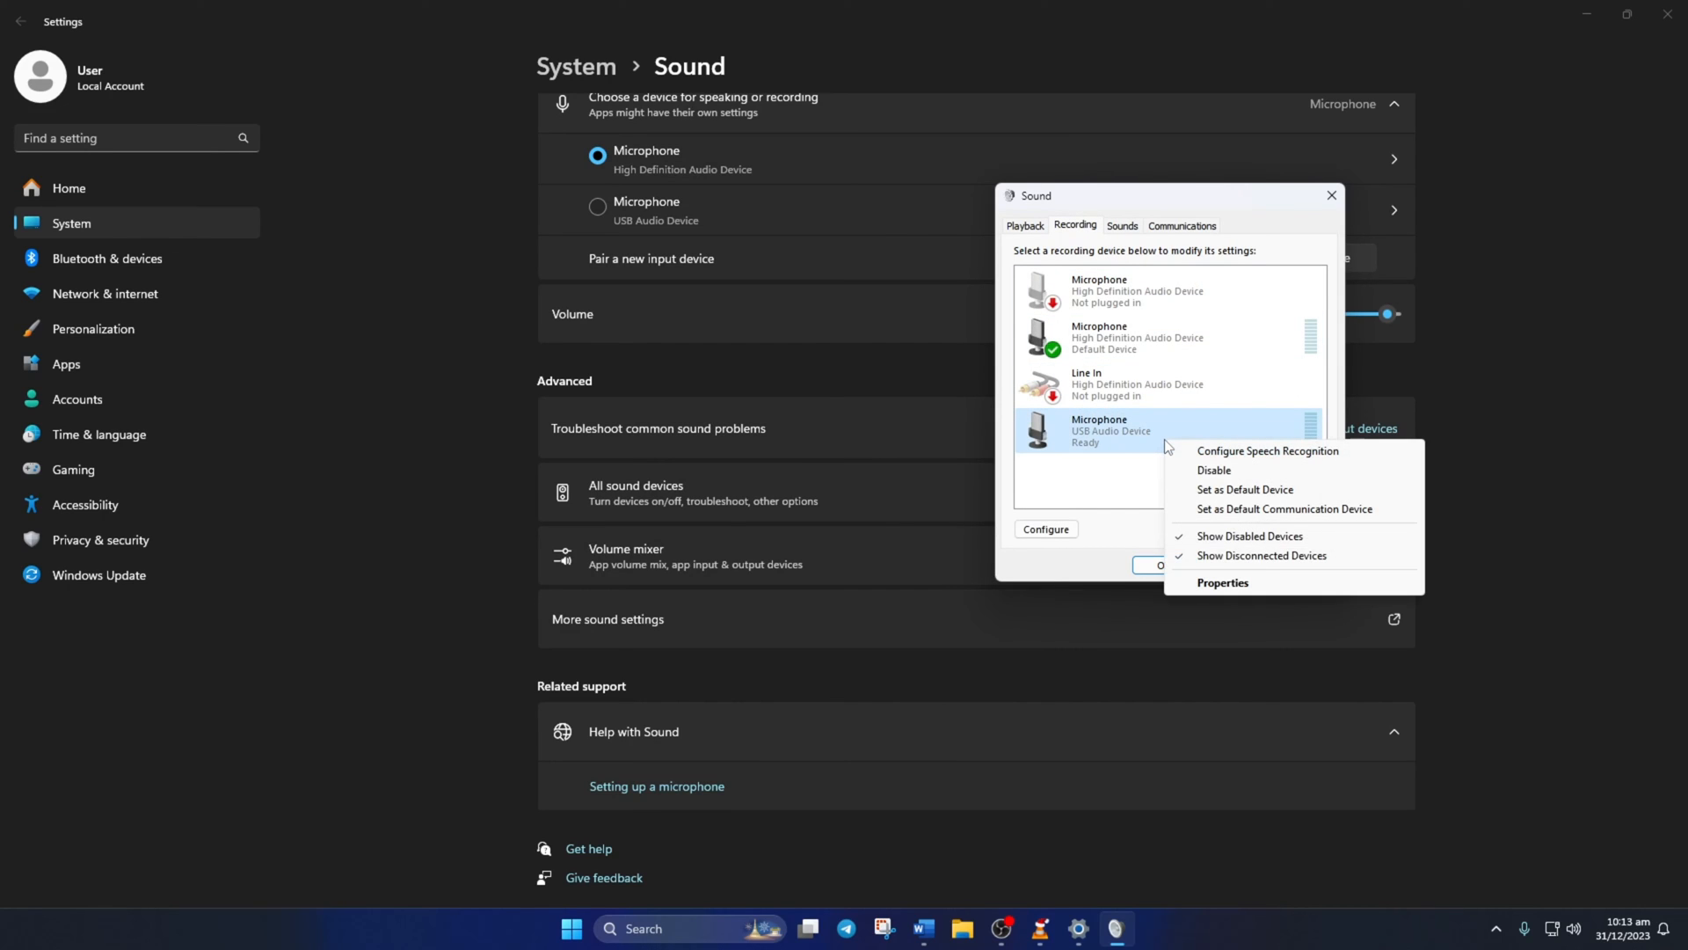
pyautogui.moveTo(1245, 489)
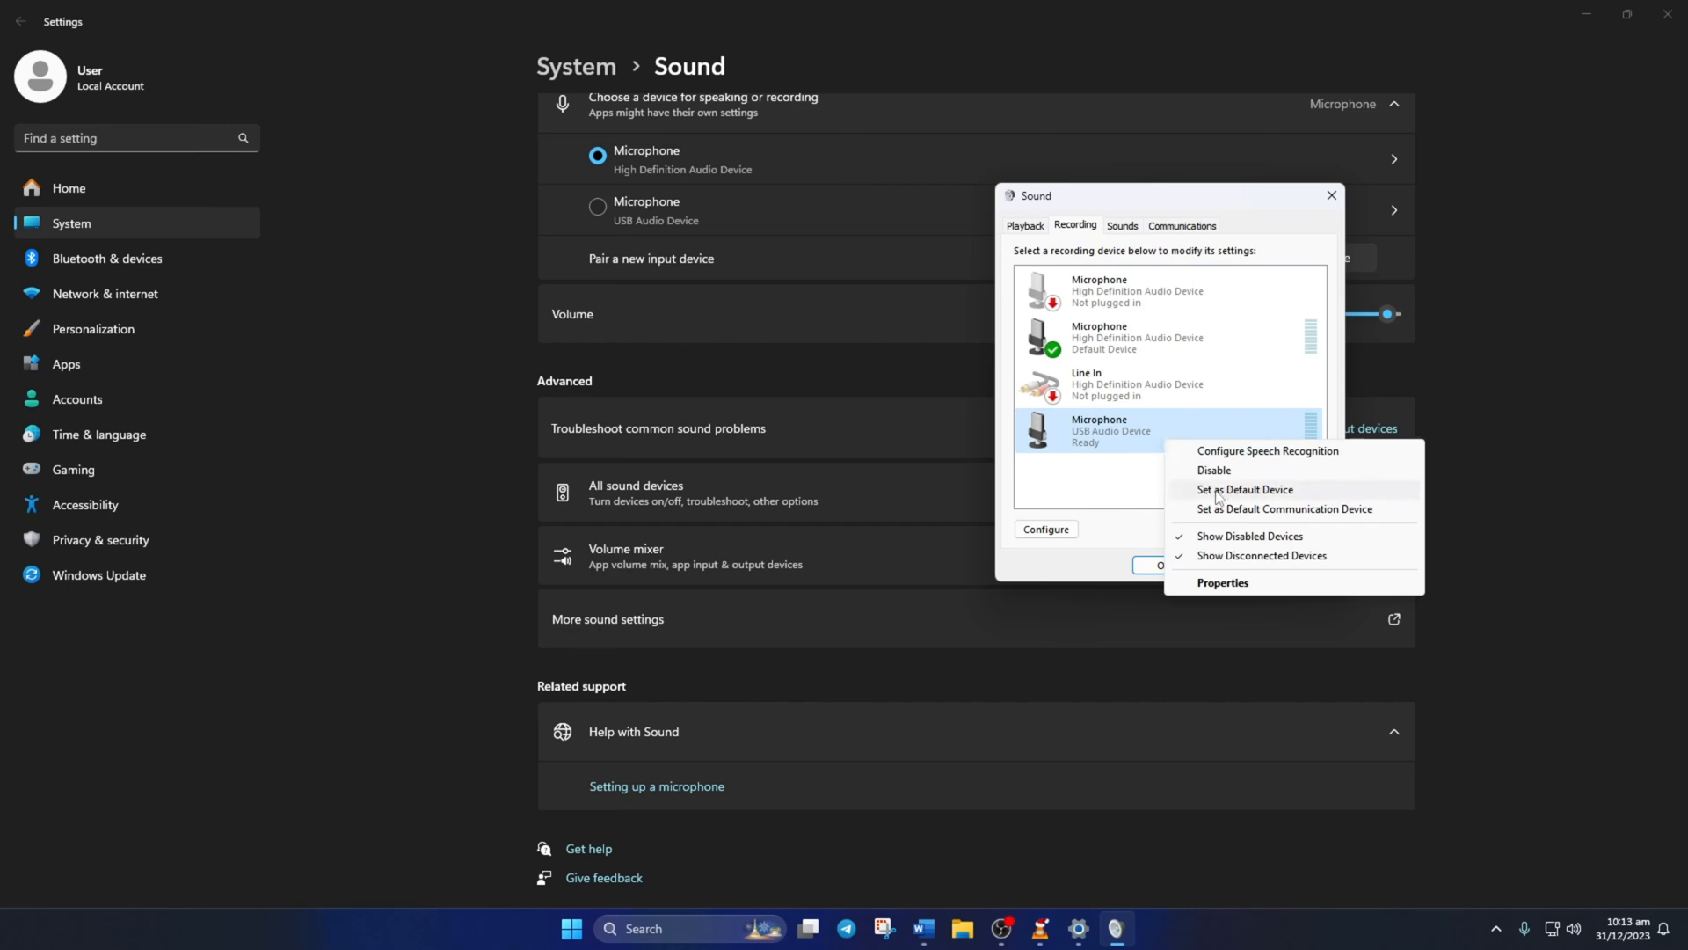
pyautogui.click(1245, 489)
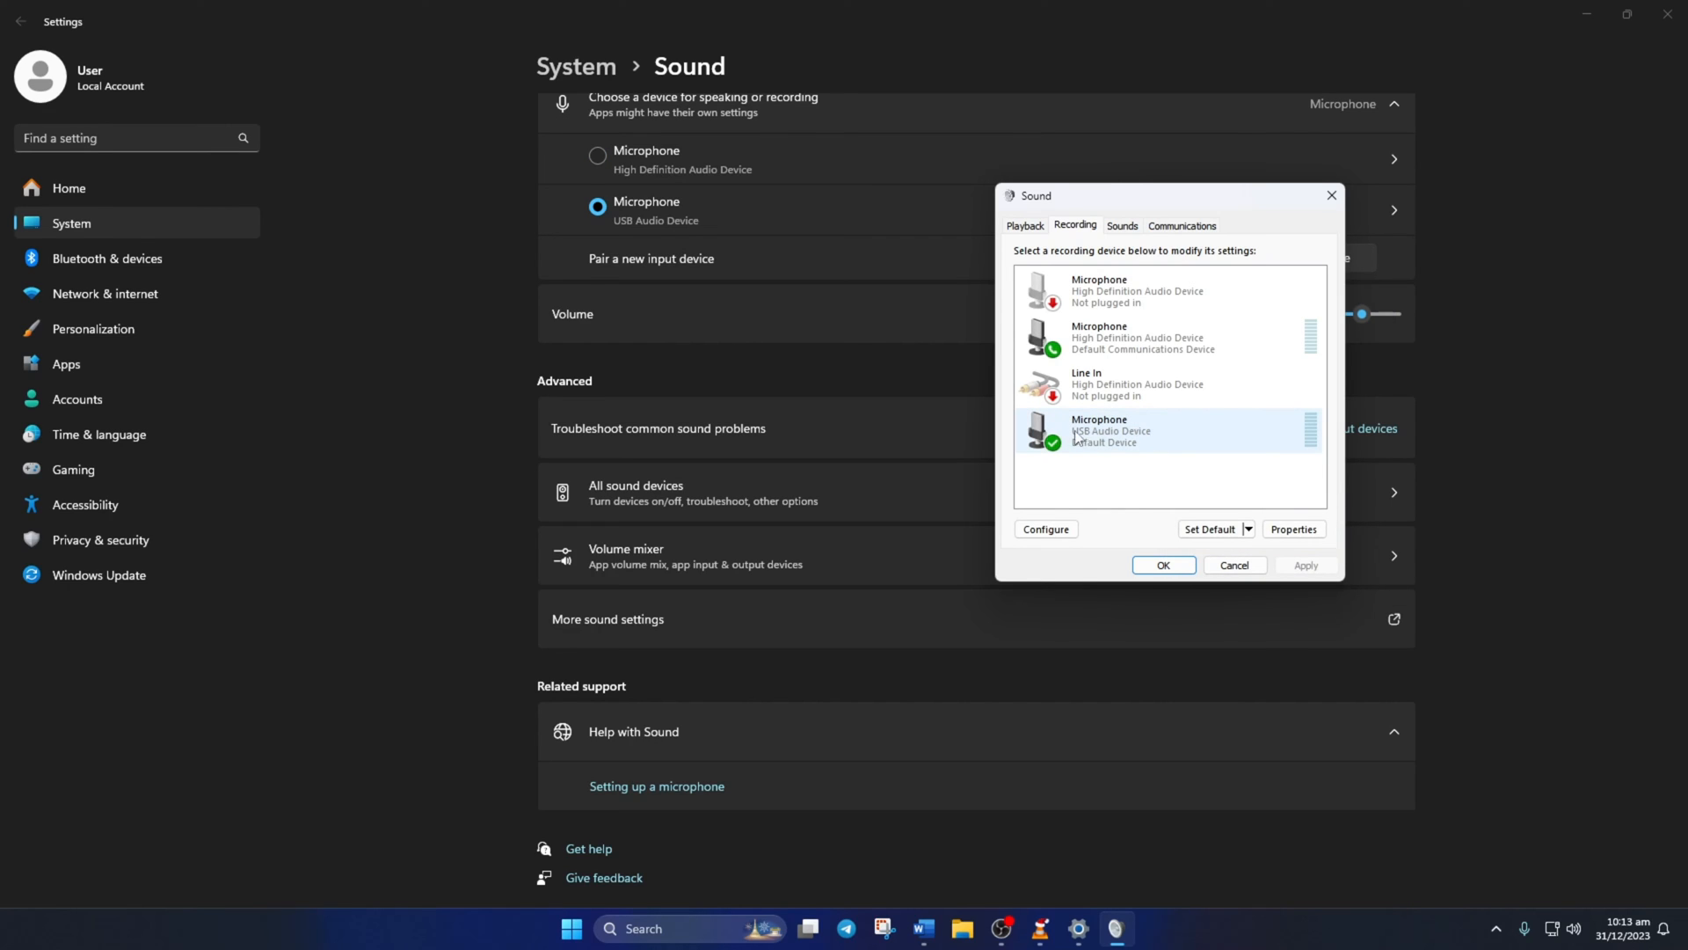
# Also set the USB Microphone as the default communication device and confirm with OK
pyautogui.rightClick(1097, 431)
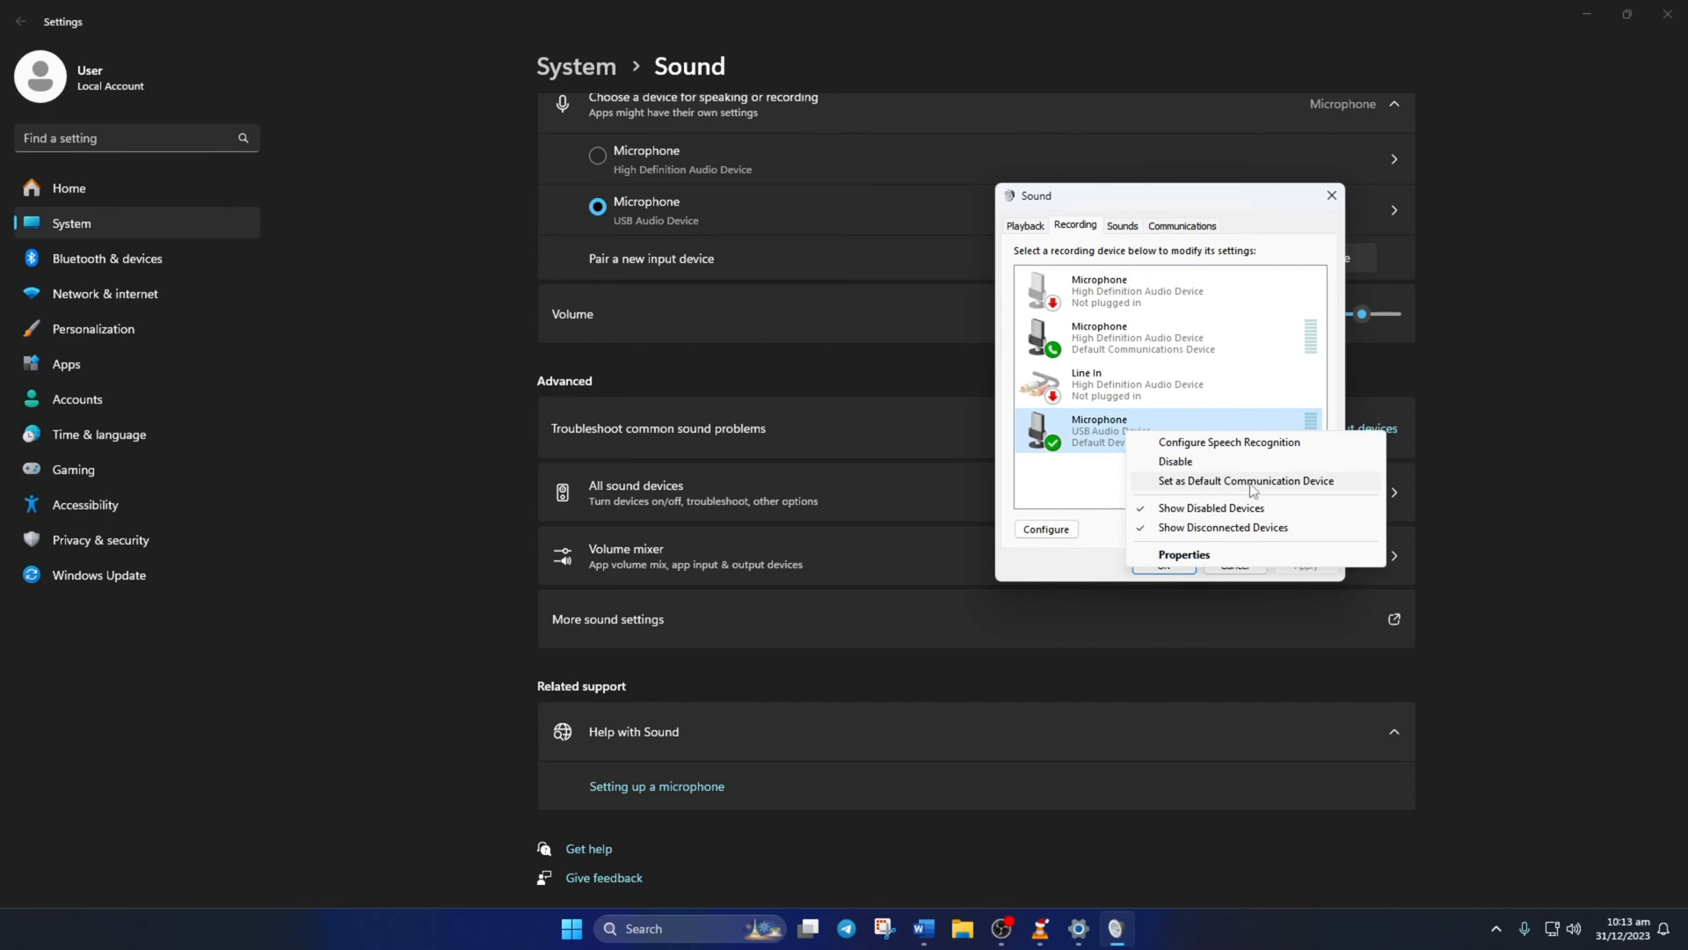
pyautogui.click(1245, 481)
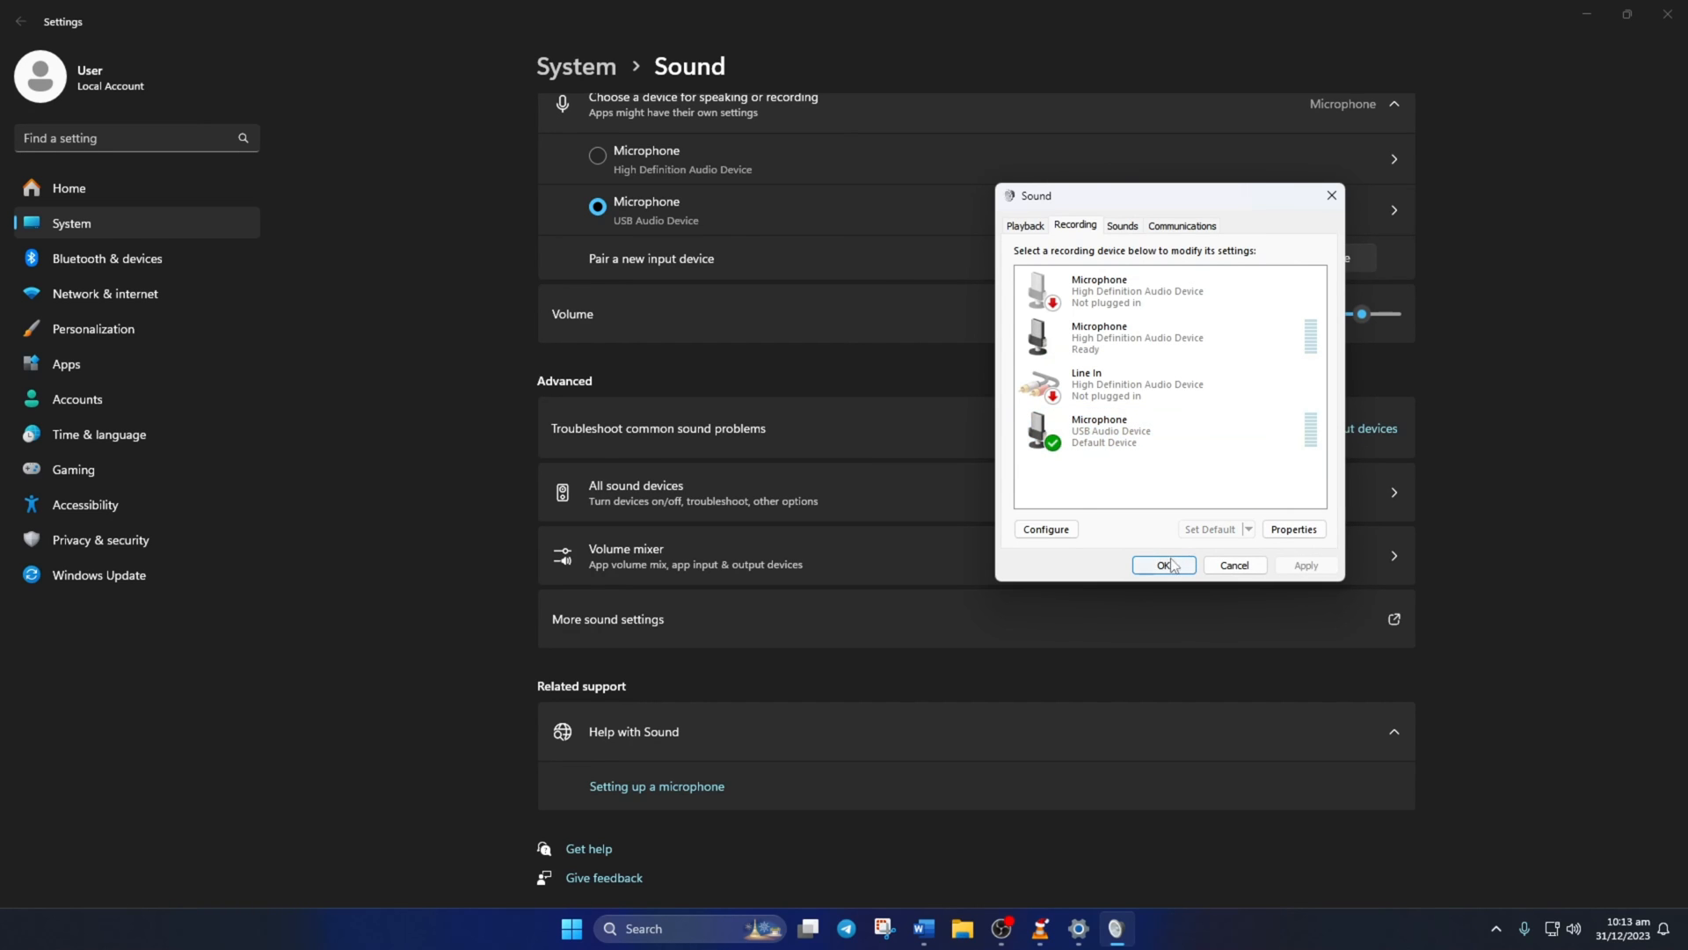
pyautogui.click(1164, 564)
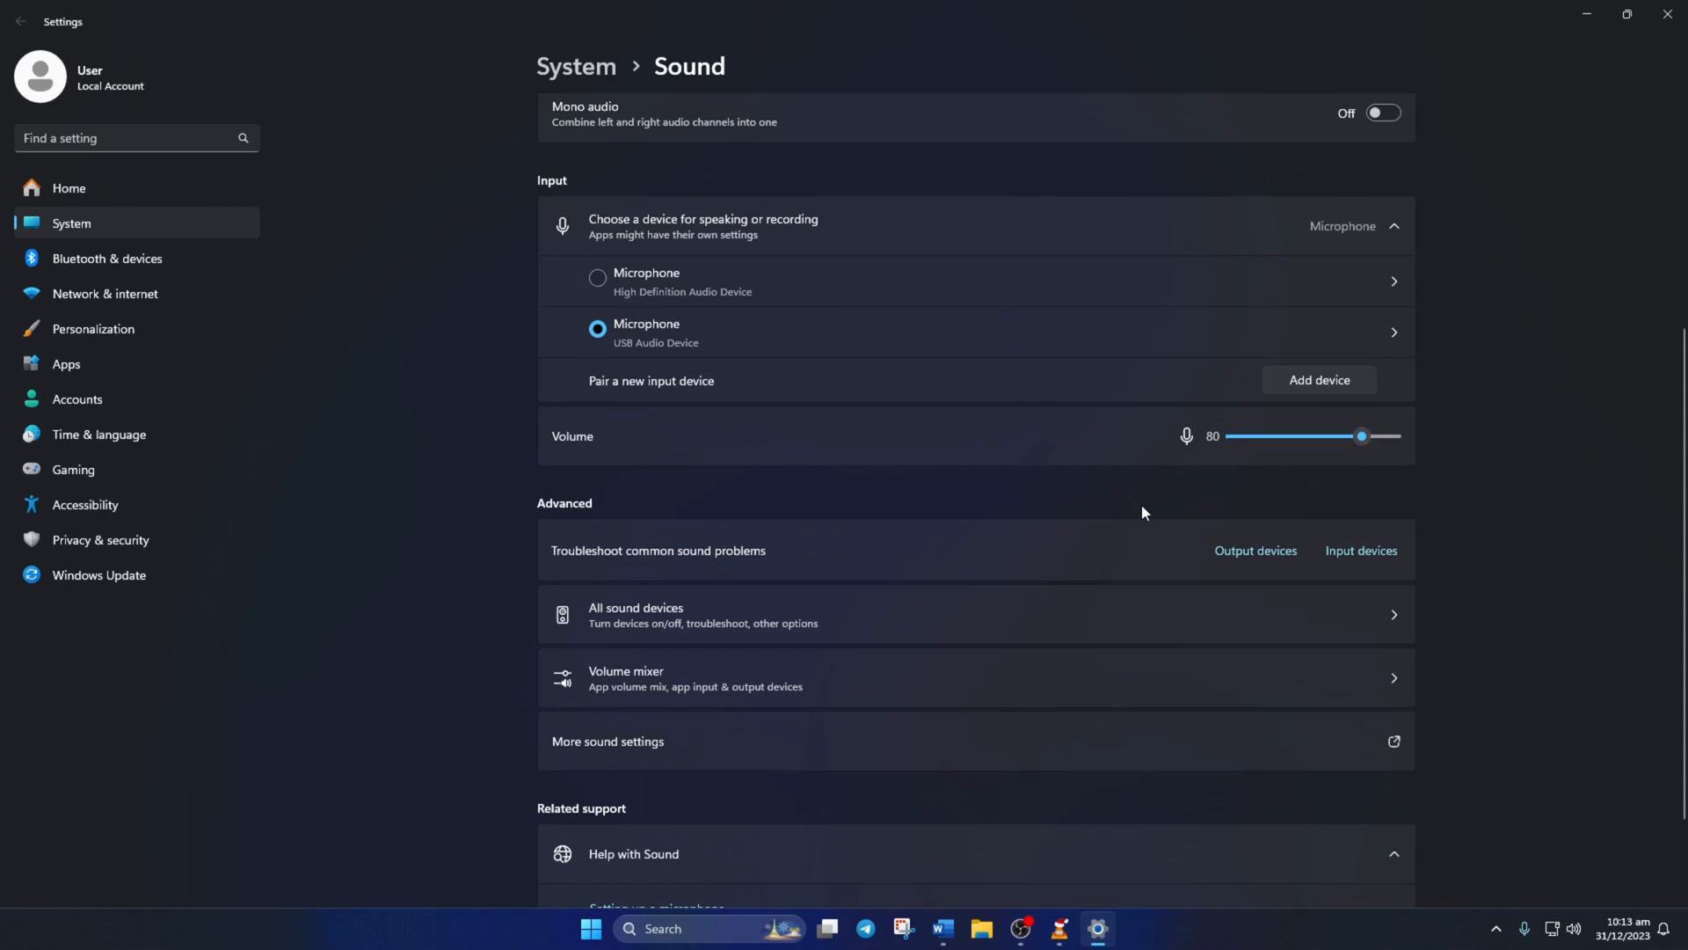